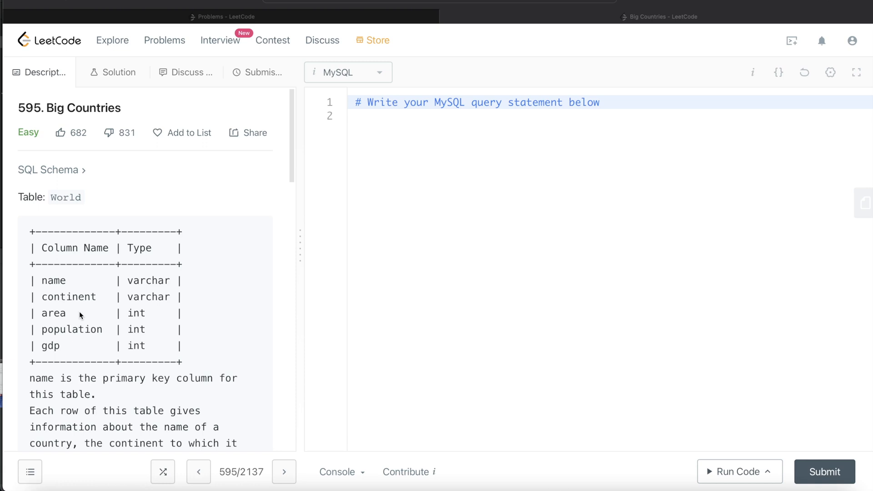
{"action": "mouse_move", "coordinate": [105, 274]}
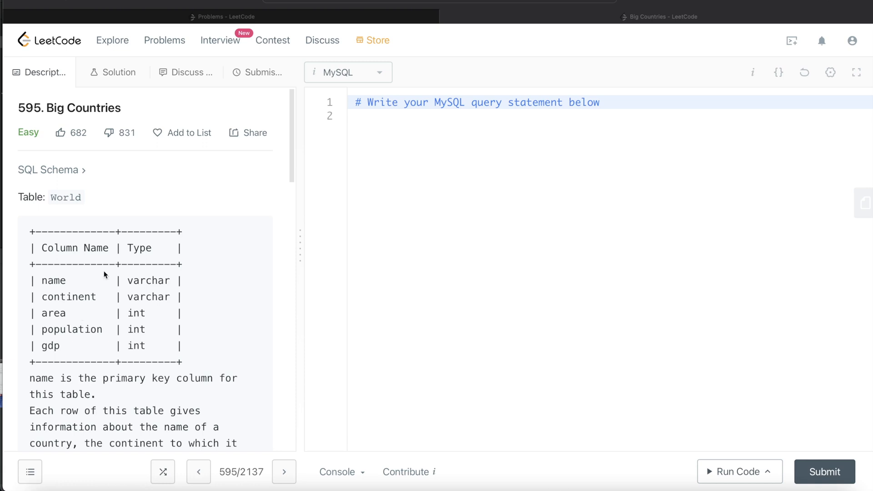
{"action": "mouse_move", "coordinate": [113, 184]}
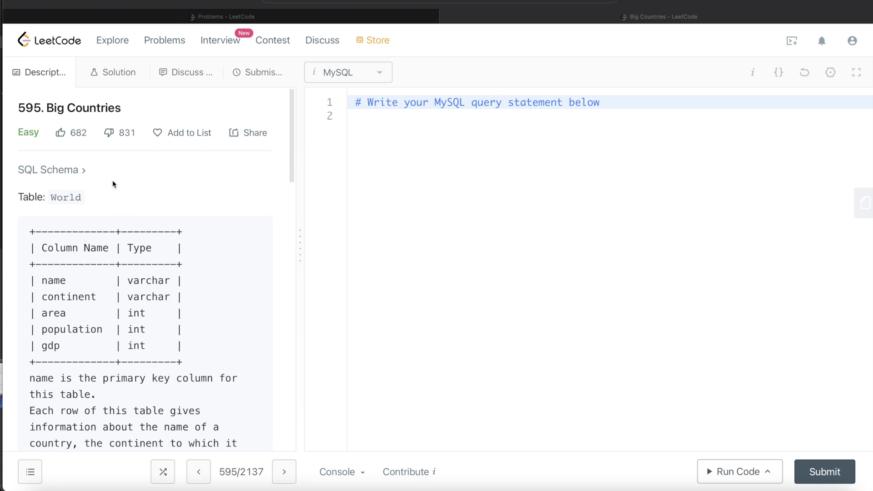
{"action": "mouse_move", "coordinate": [193, 213]}
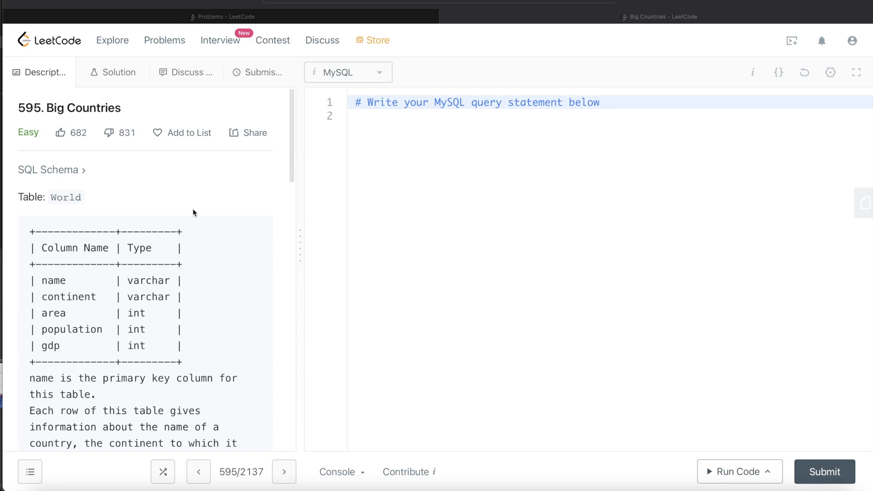
{"action": "mouse_move", "coordinate": [172, 210]}
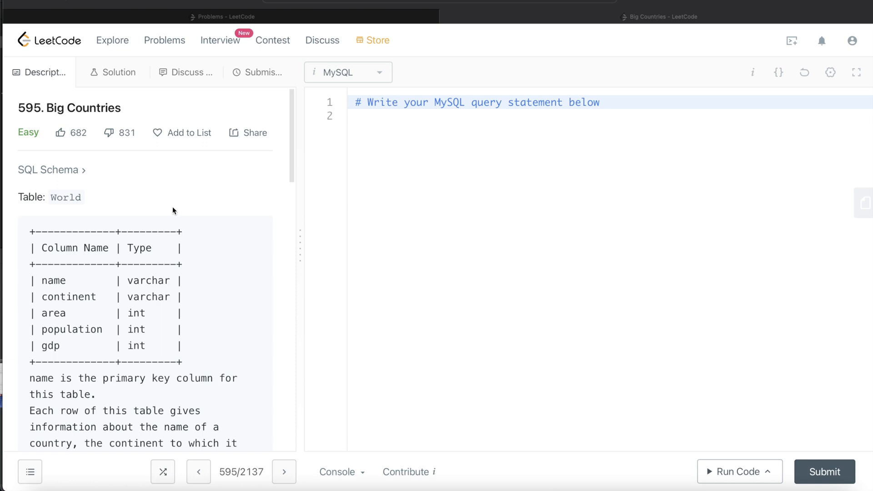
Step: Write 'FROM World WHERE area >= 3000000', taking the threshold from the problem text
{"action": "scroll", "scroll_direction": "down", "scroll_amount": 3}
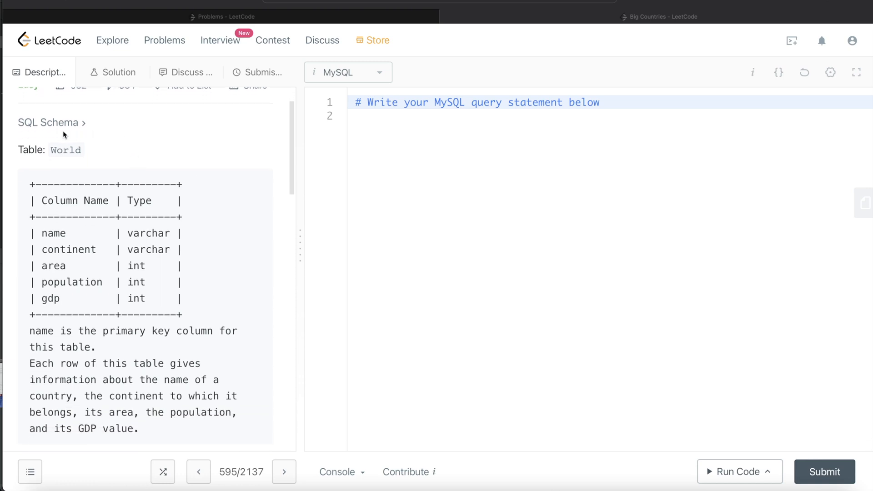
{"action": "mouse_move", "coordinate": [114, 215]}
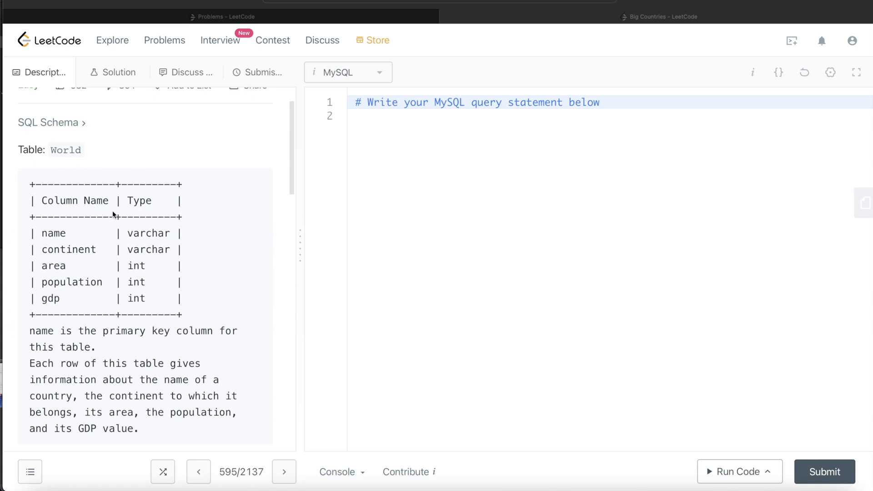
{"action": "mouse_move", "coordinate": [64, 267]}
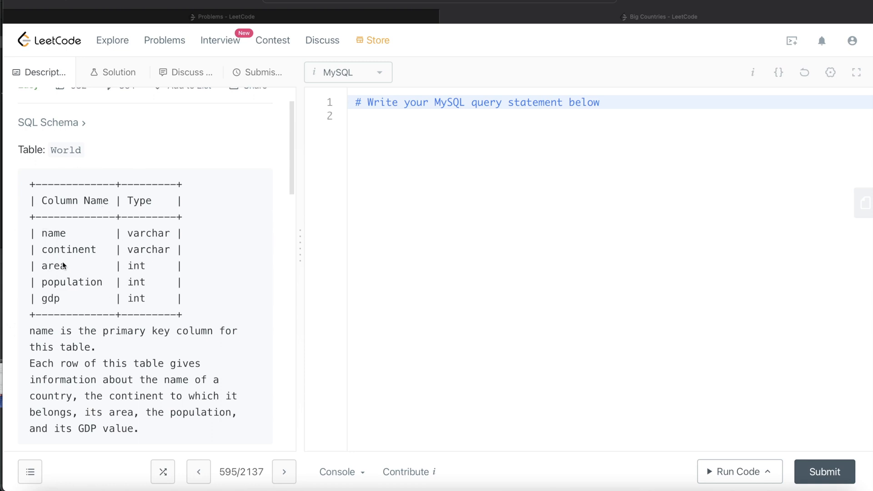
{"action": "mouse_move", "coordinate": [50, 302]}
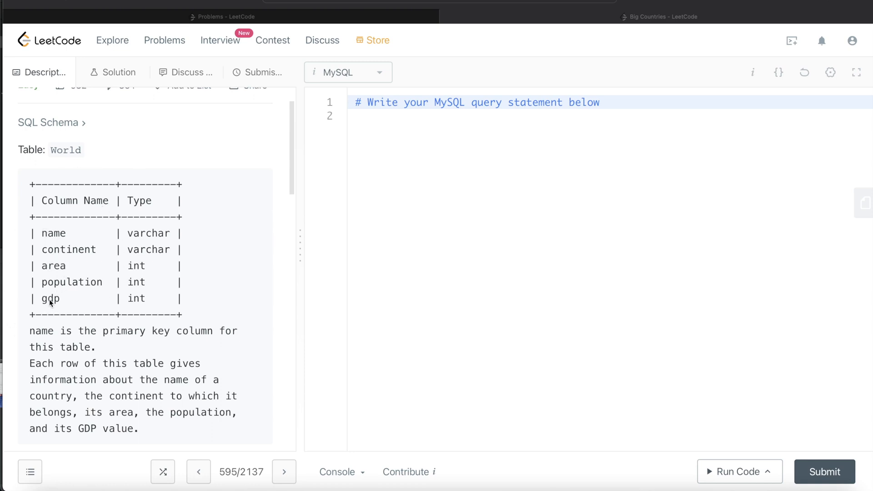
{"action": "mouse_move", "coordinate": [61, 242]}
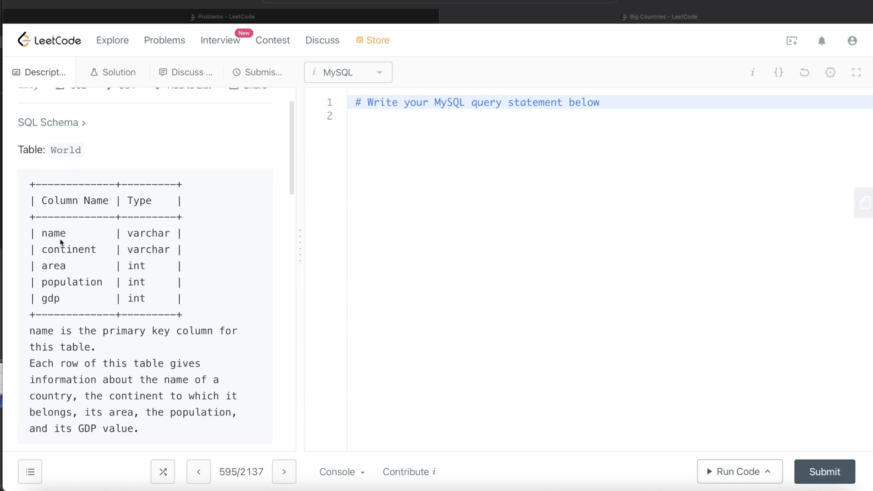
{"action": "scroll", "scroll_direction": "down", "scroll_amount": 3}
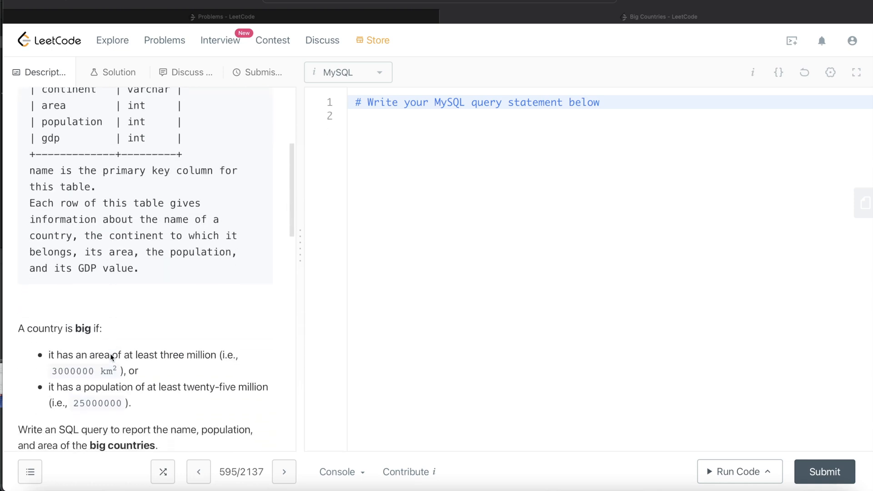
{"action": "scroll", "scroll_direction": "down", "scroll_amount": 3}
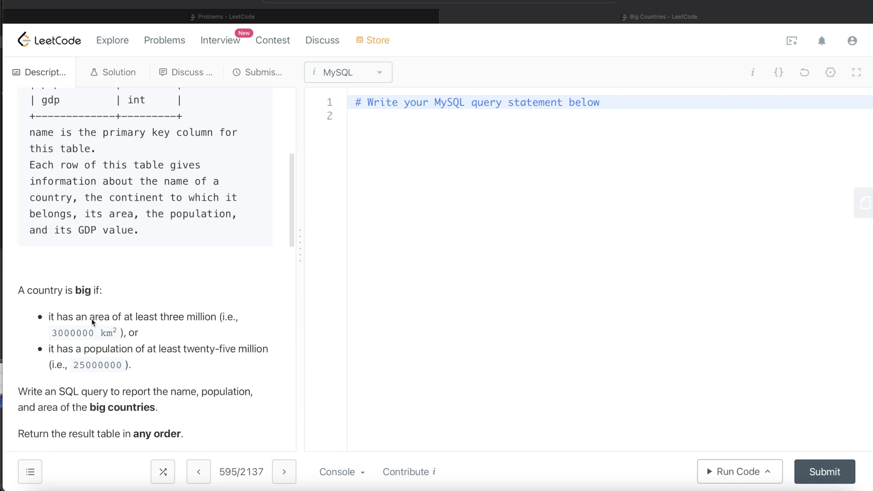
{"action": "mouse_move", "coordinate": [84, 299]}
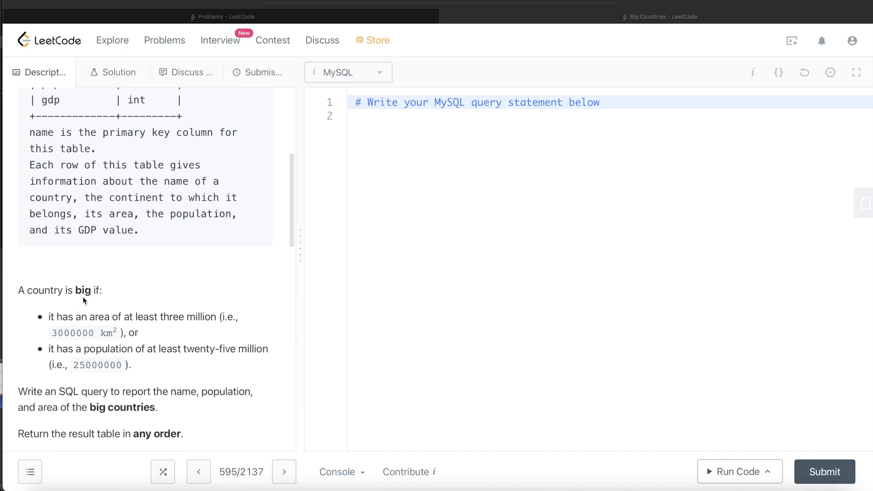
{"action": "mouse_move", "coordinate": [156, 357]}
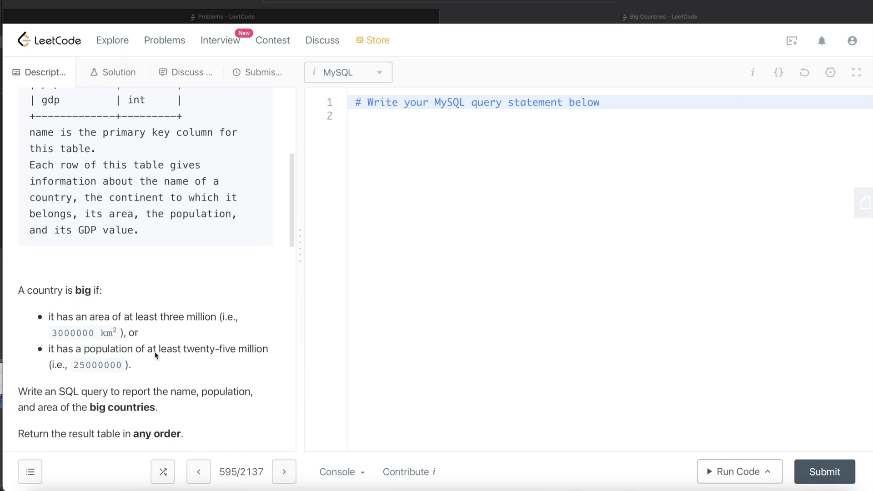
{"action": "mouse_move", "coordinate": [94, 326]}
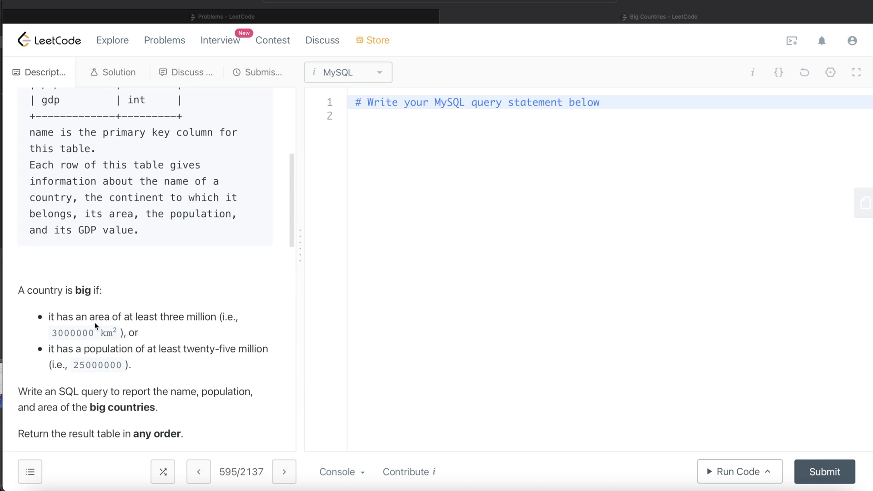
{"action": "mouse_move", "coordinate": [179, 323]}
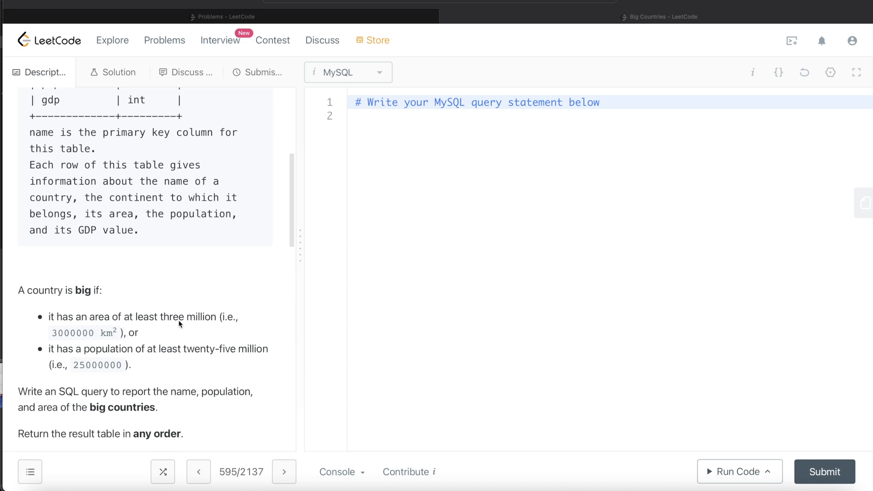
{"action": "mouse_move", "coordinate": [70, 360]}
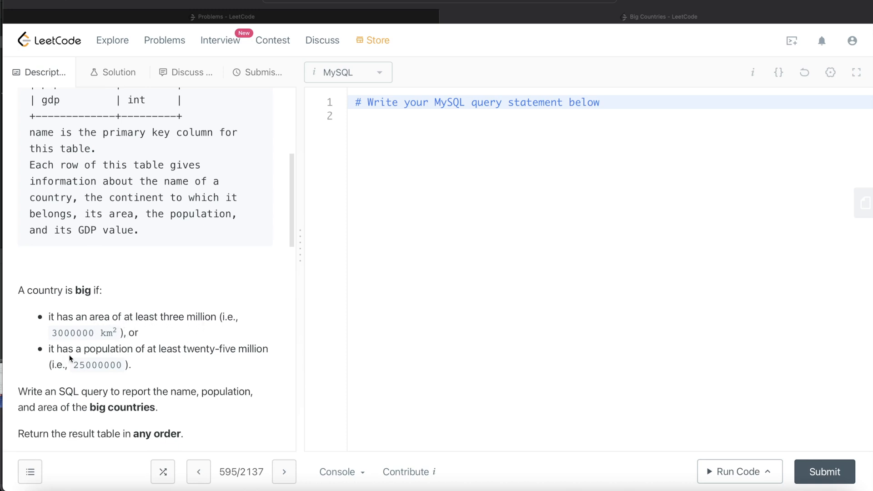
{"action": "mouse_move", "coordinate": [226, 358]}
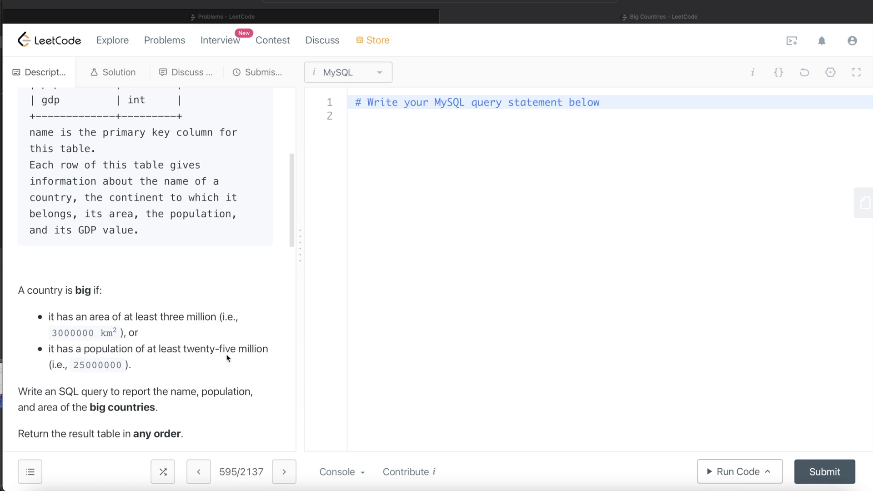
{"action": "scroll", "scroll_direction": "down", "scroll_amount": 3}
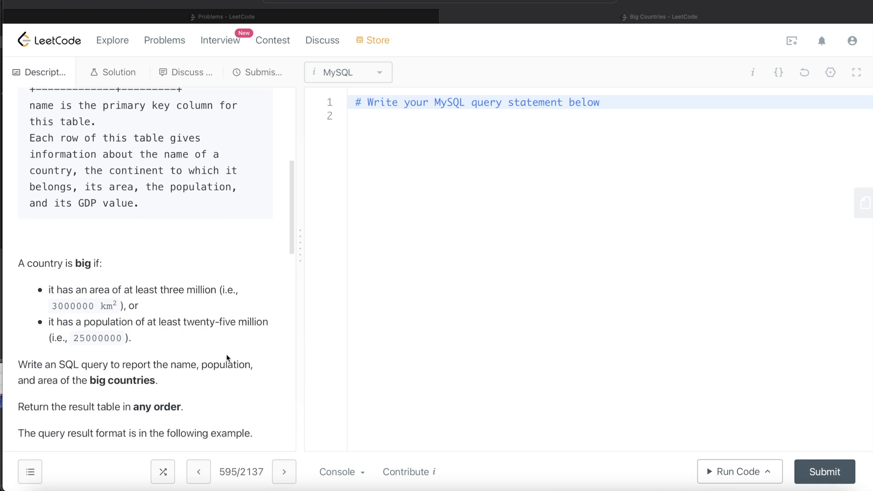
{"action": "mouse_move", "coordinate": [118, 370]}
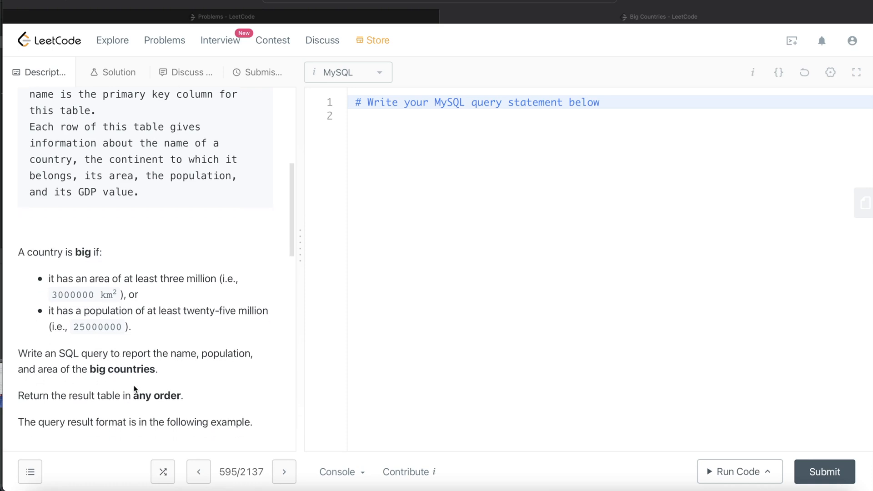
{"action": "scroll", "scroll_direction": "down", "scroll_amount": 3}
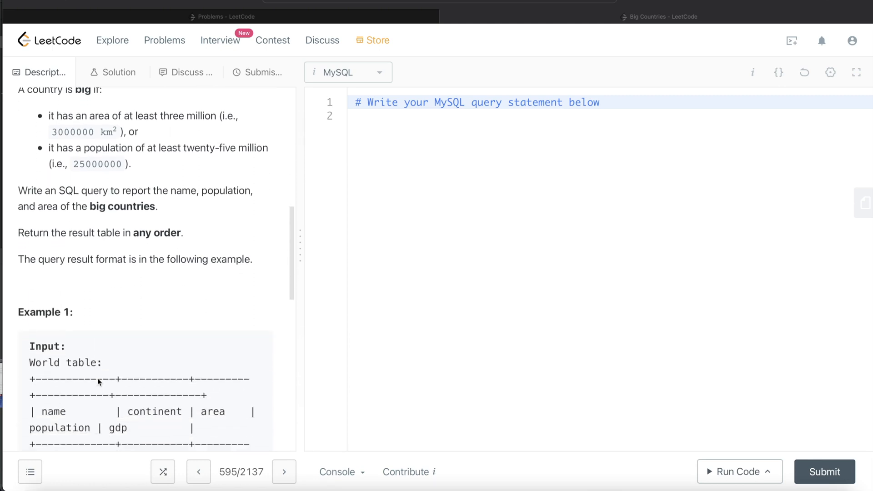
{"action": "scroll", "scroll_direction": "down", "scroll_amount": 3}
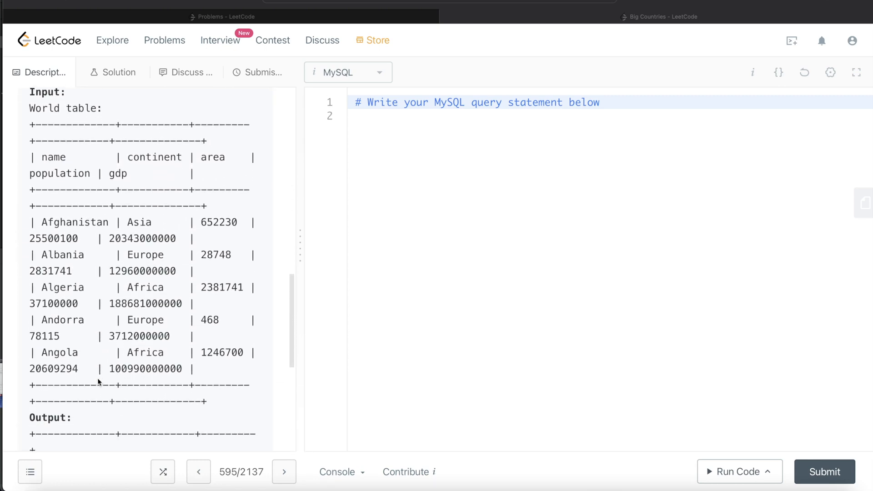
{"action": "scroll", "scroll_direction": "up", "scroll_amount": 3}
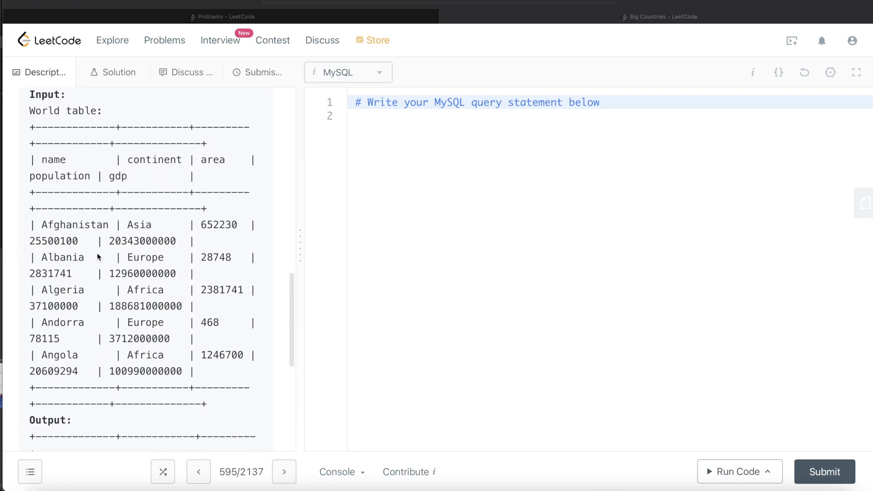
{"action": "mouse_move", "coordinate": [60, 224]}
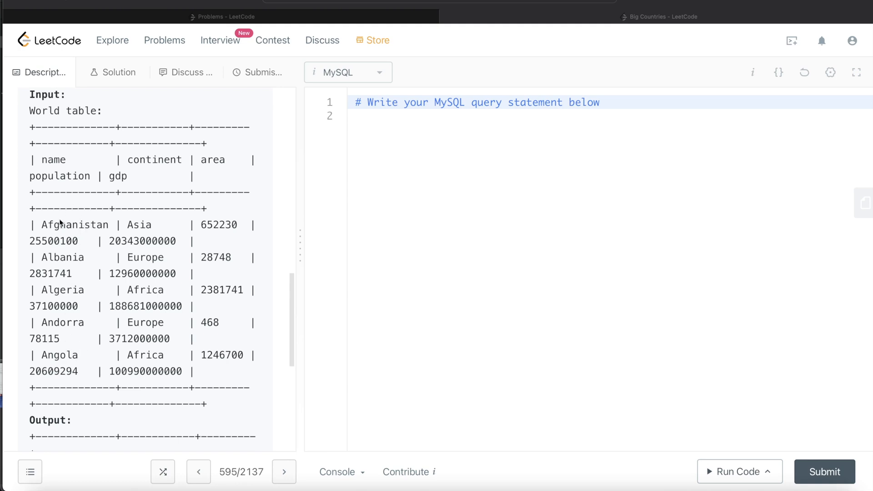
{"action": "mouse_move", "coordinate": [63, 291]}
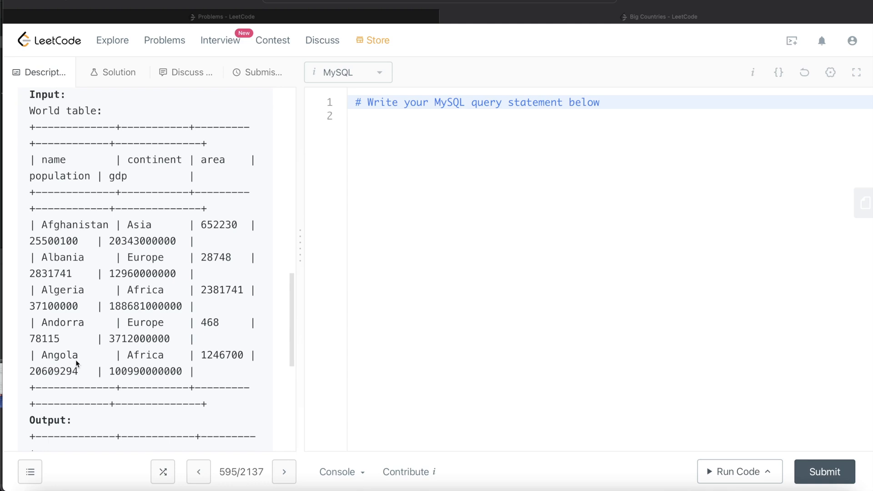
{"action": "scroll", "scroll_direction": "down", "scroll_amount": 3}
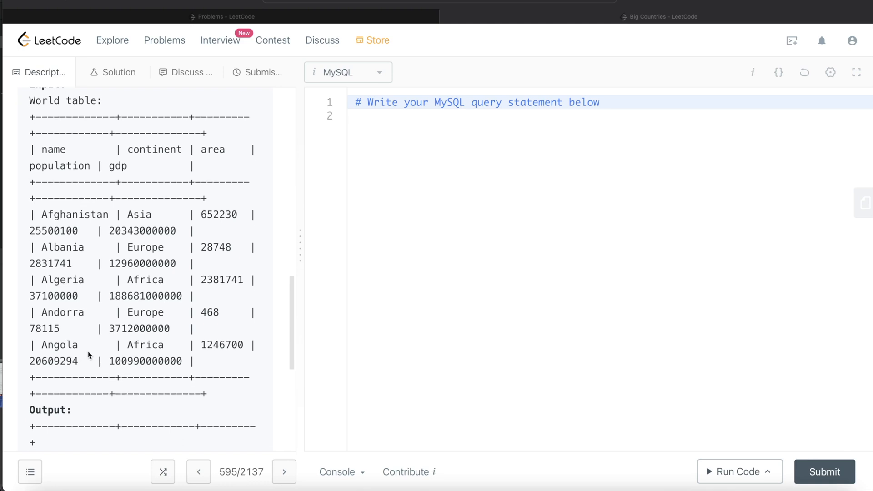
{"action": "scroll", "scroll_direction": "up", "scroll_amount": 3}
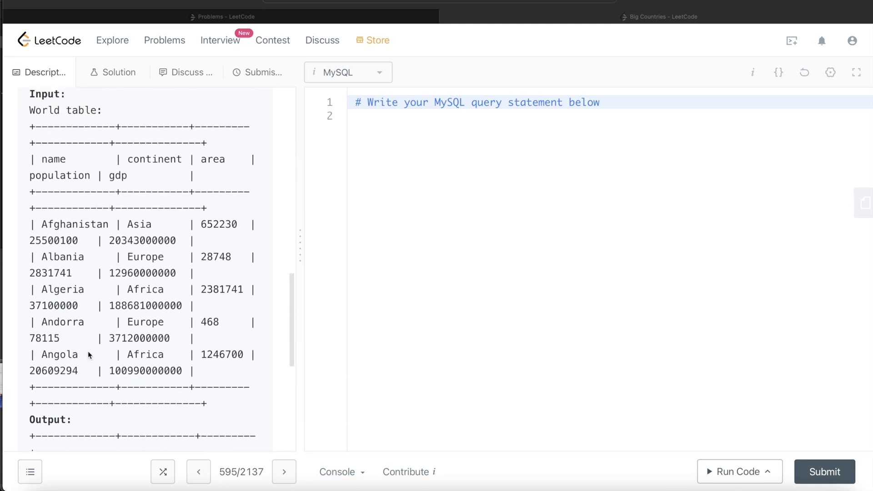
{"action": "mouse_move", "coordinate": [61, 246]}
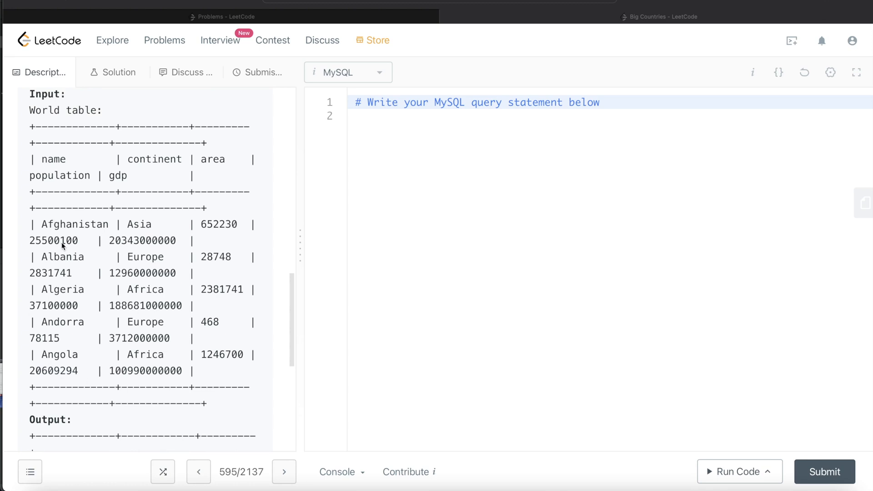
{"action": "mouse_move", "coordinate": [101, 341]}
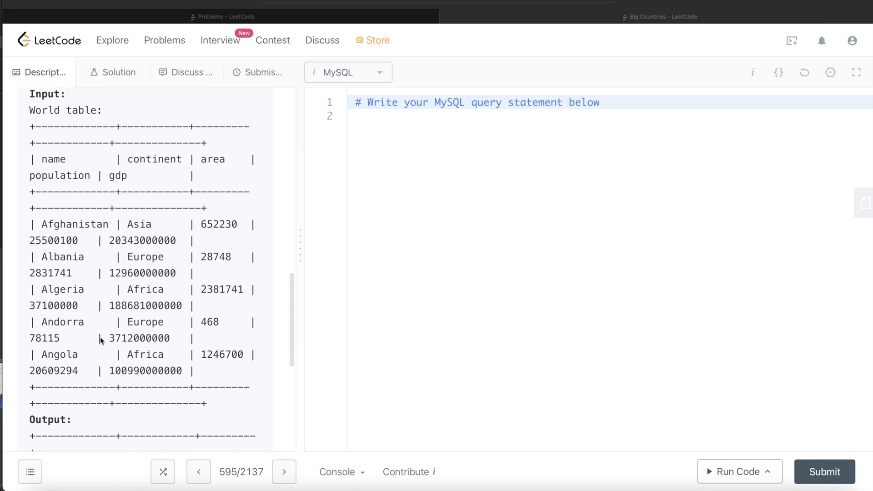
{"action": "scroll", "scroll_direction": "down", "scroll_amount": 3}
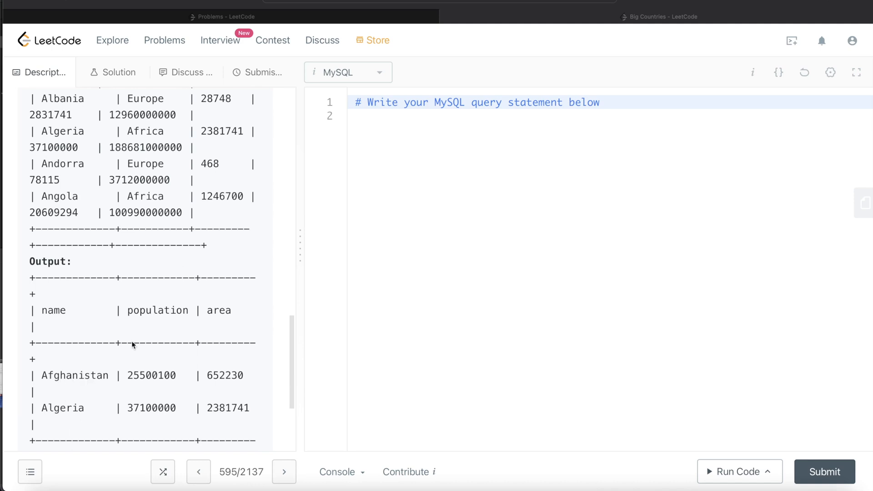
{"action": "scroll", "scroll_direction": "up", "scroll_amount": 3}
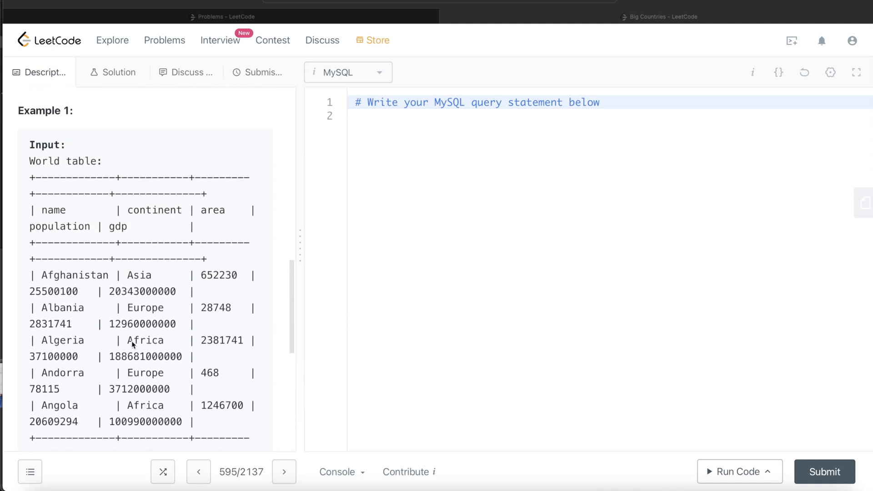
{"action": "mouse_move", "coordinate": [199, 290]}
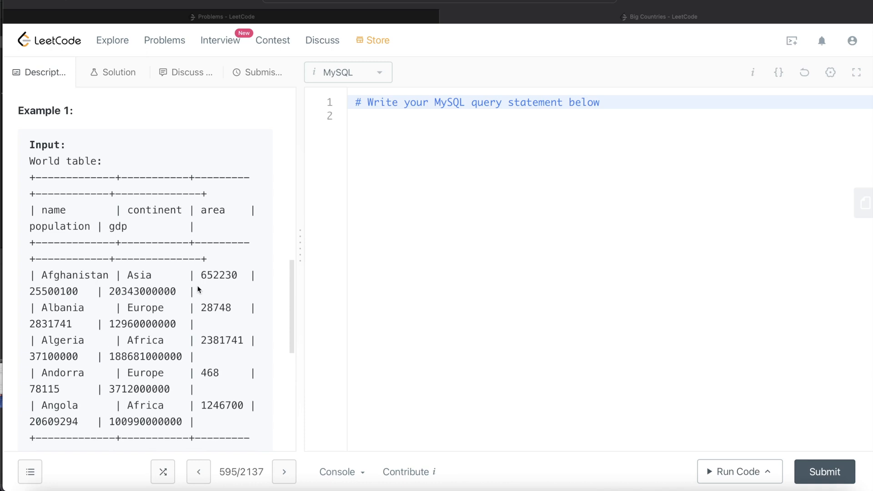
{"action": "mouse_move", "coordinate": [196, 290]}
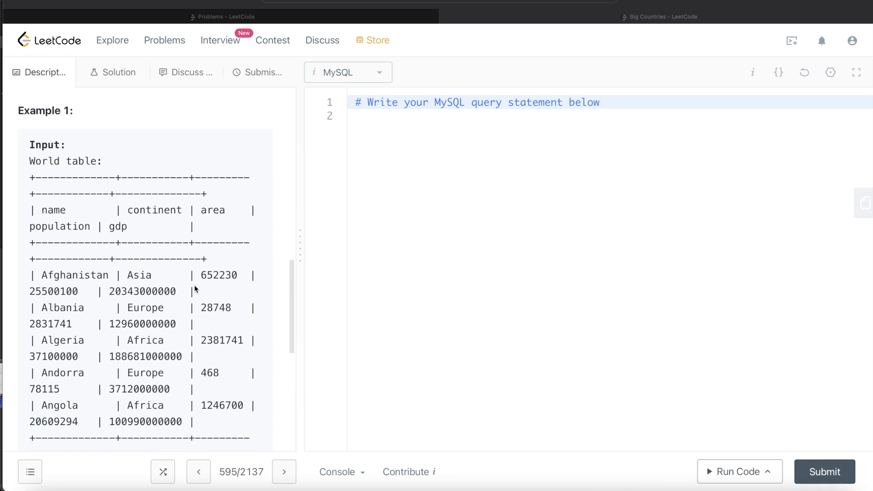
{"action": "mouse_move", "coordinate": [184, 290]}
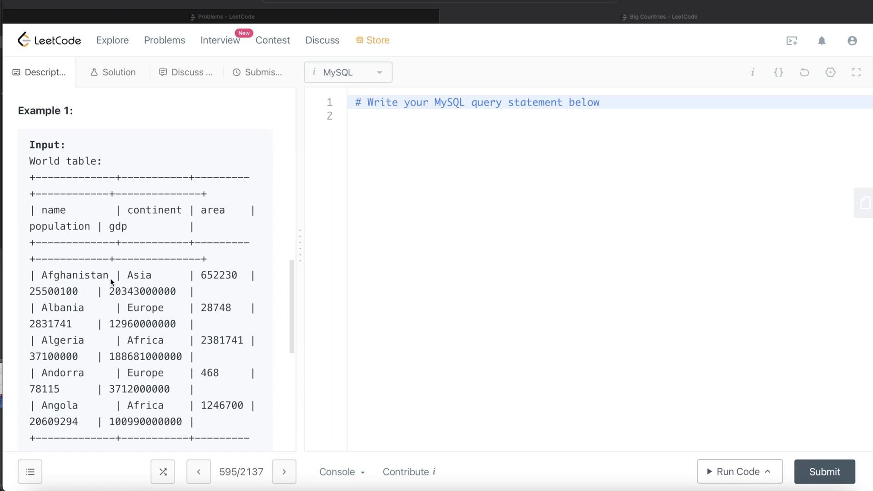
{"action": "mouse_move", "coordinate": [189, 273]}
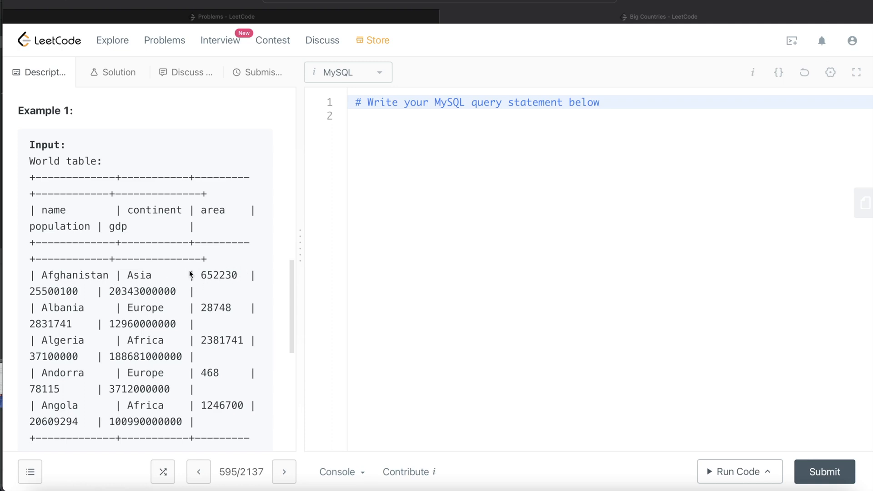
{"action": "mouse_move", "coordinate": [67, 294]}
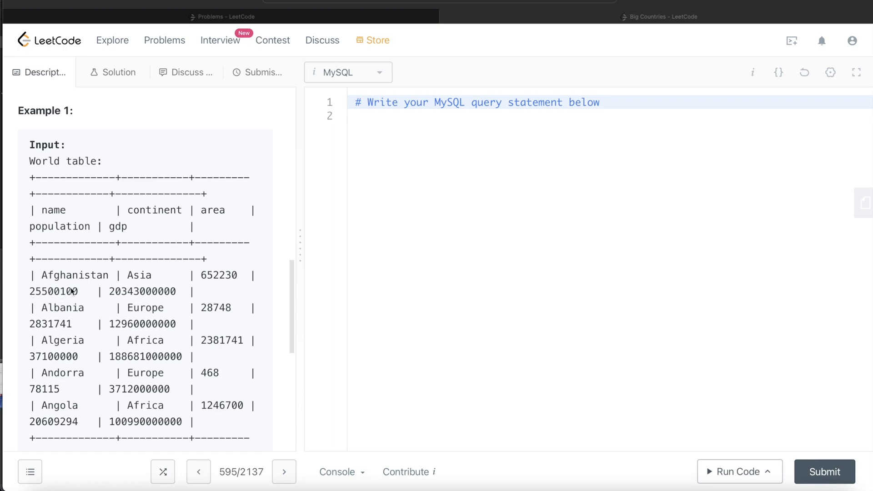
{"action": "scroll", "scroll_direction": "down", "scroll_amount": 3}
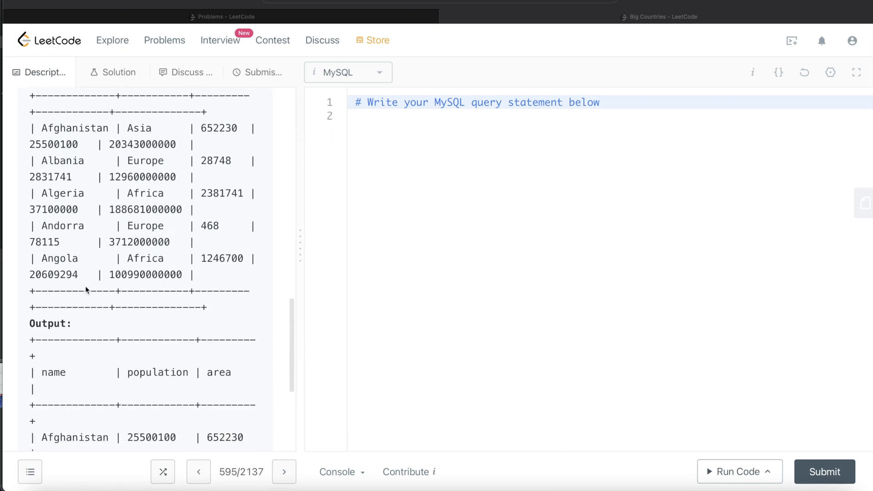
{"action": "scroll", "scroll_direction": "up", "scroll_amount": 3}
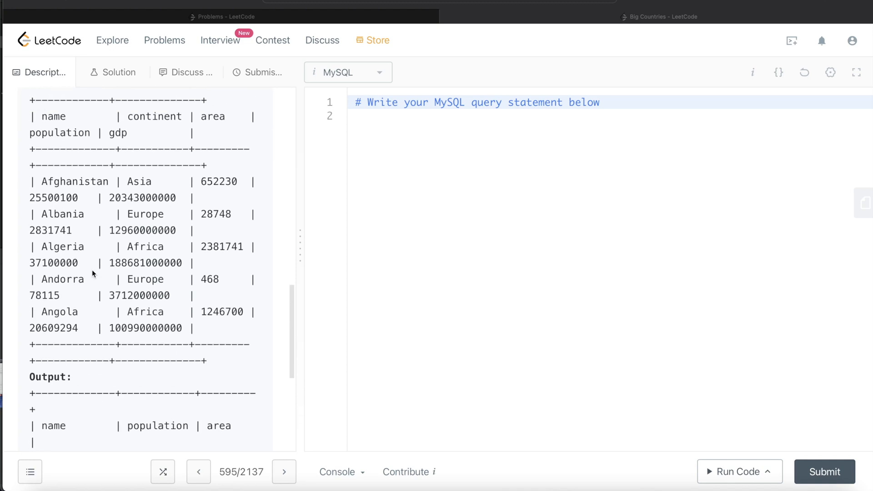
{"action": "mouse_move", "coordinate": [217, 221]}
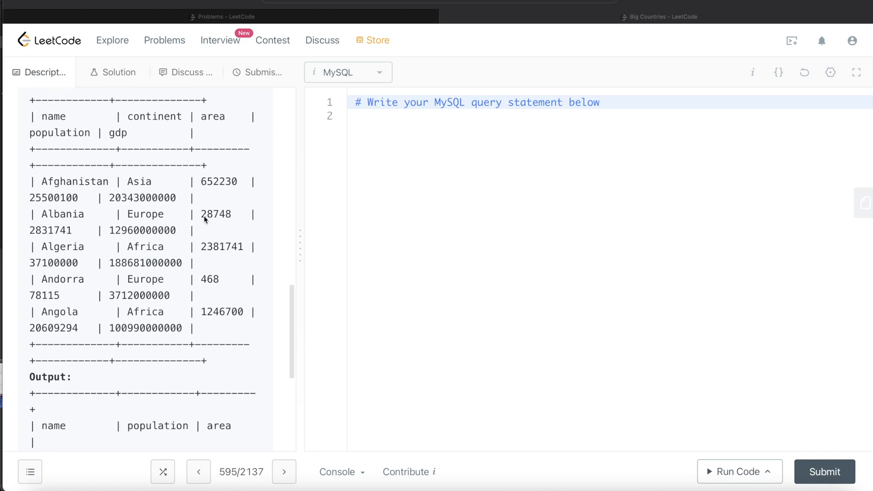
{"action": "mouse_move", "coordinate": [197, 214]}
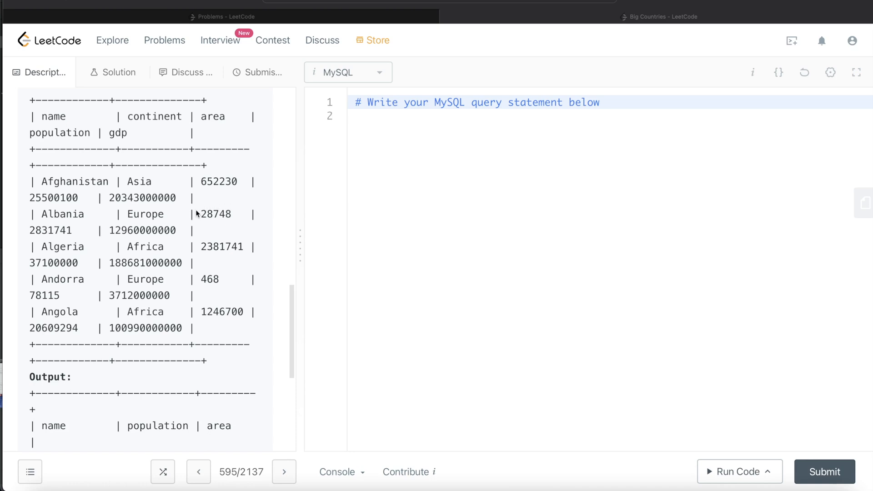
{"action": "mouse_move", "coordinate": [231, 219]}
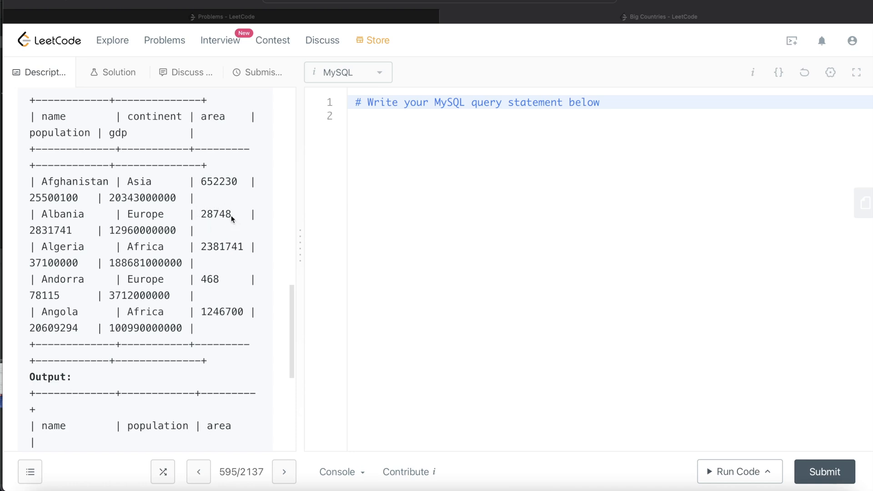
{"action": "mouse_move", "coordinate": [37, 235]}
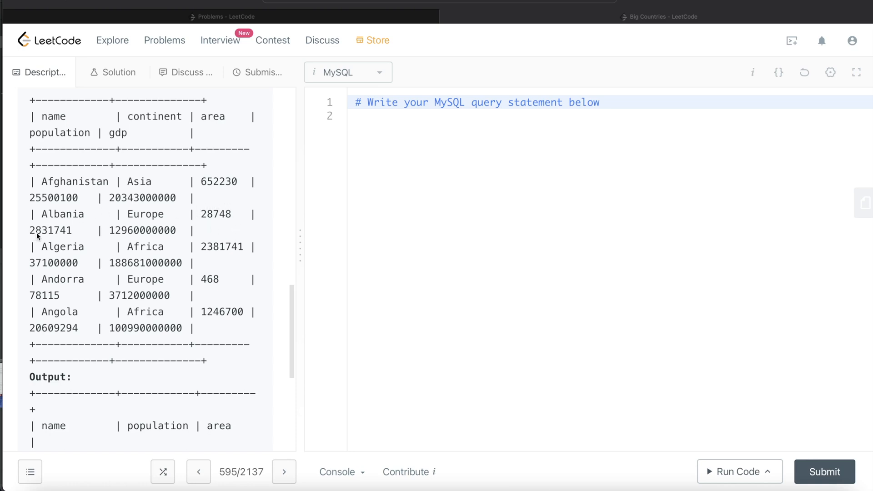
{"action": "mouse_move", "coordinate": [34, 238]}
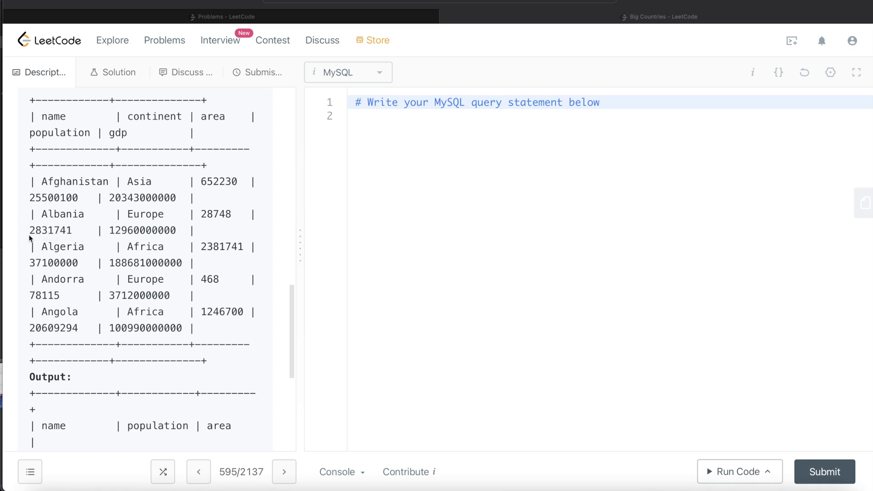
{"action": "mouse_move", "coordinate": [76, 239]}
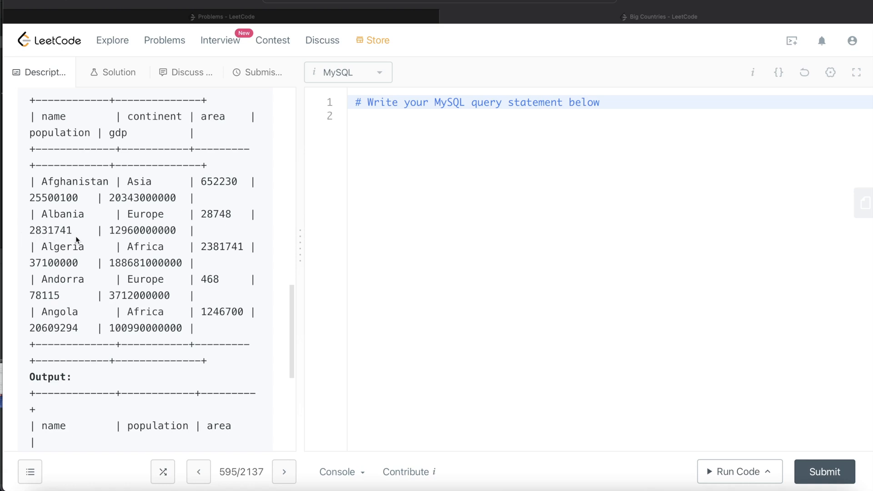
{"action": "mouse_move", "coordinate": [209, 249]}
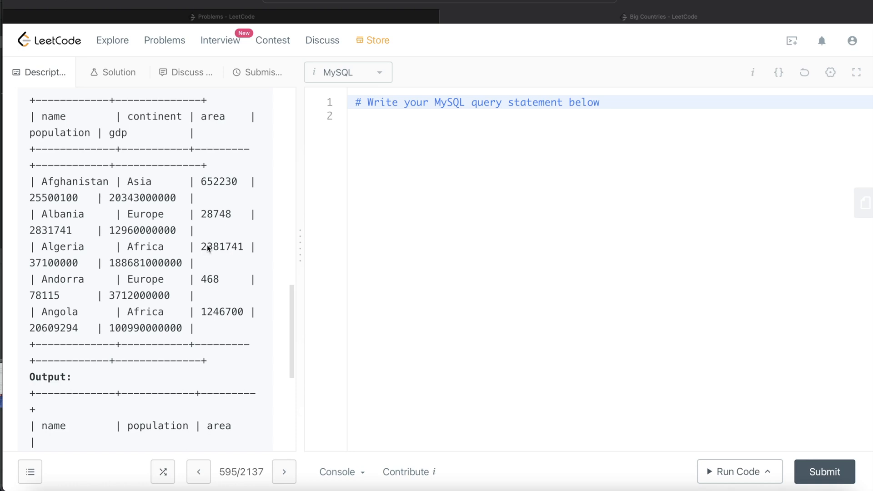
{"action": "mouse_move", "coordinate": [219, 252]}
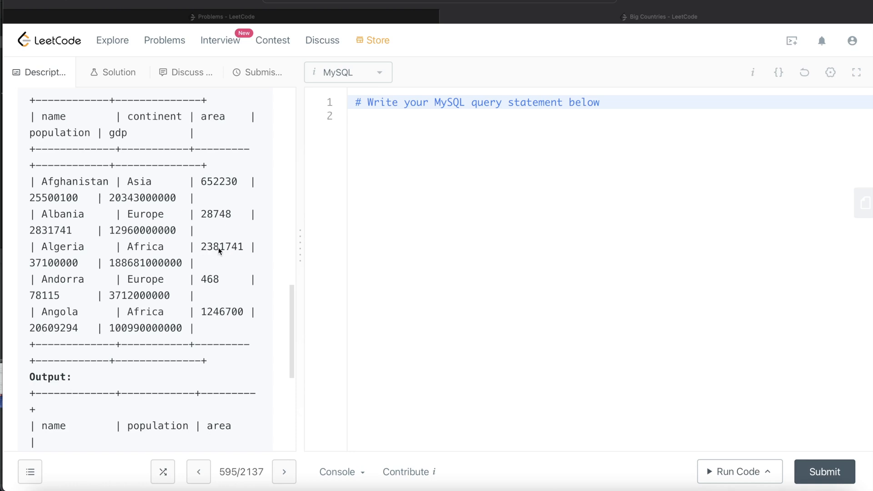
{"action": "mouse_move", "coordinate": [55, 269]}
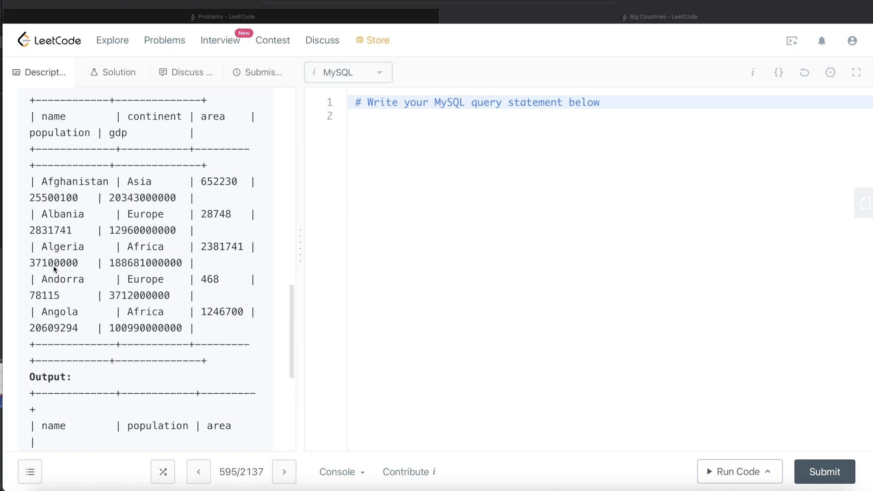
{"action": "mouse_move", "coordinate": [57, 300]}
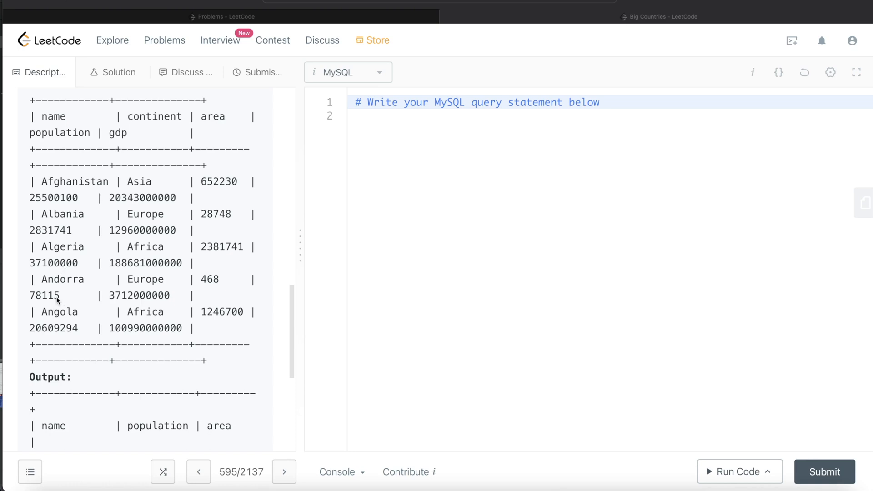
{"action": "mouse_move", "coordinate": [108, 291]}
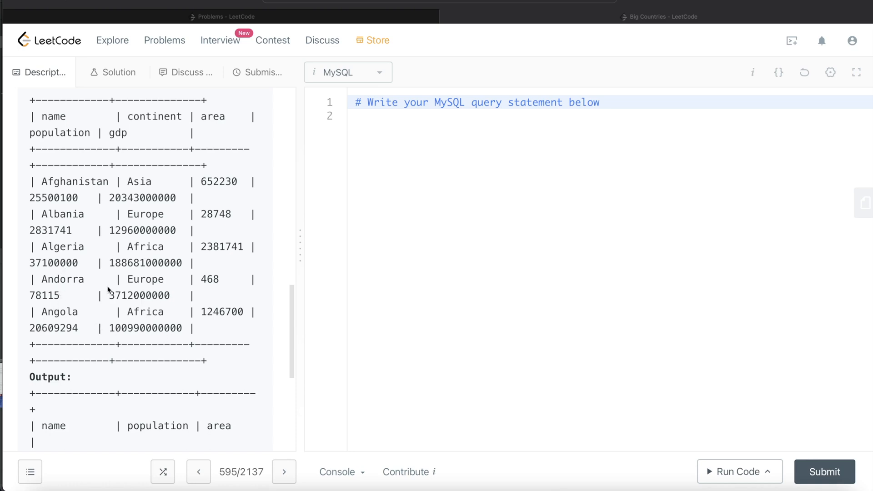
{"action": "scroll", "scroll_direction": "down", "scroll_amount": 3}
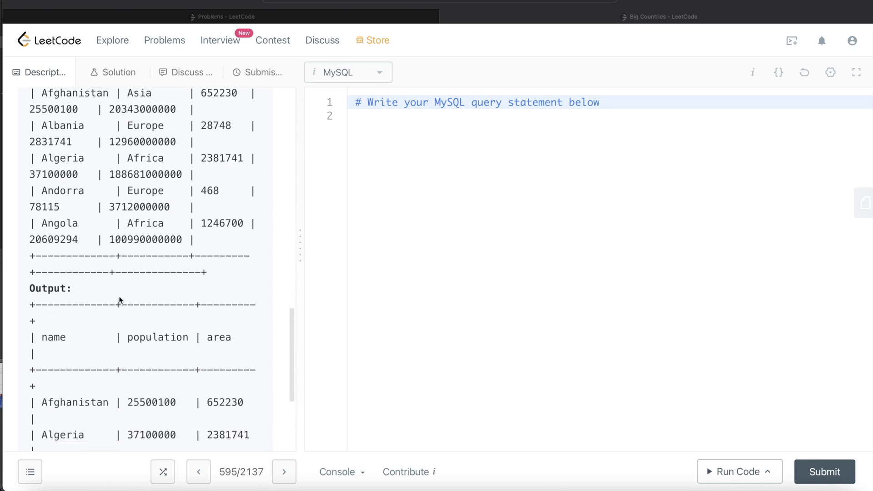
{"action": "scroll", "scroll_direction": "down", "scroll_amount": 3}
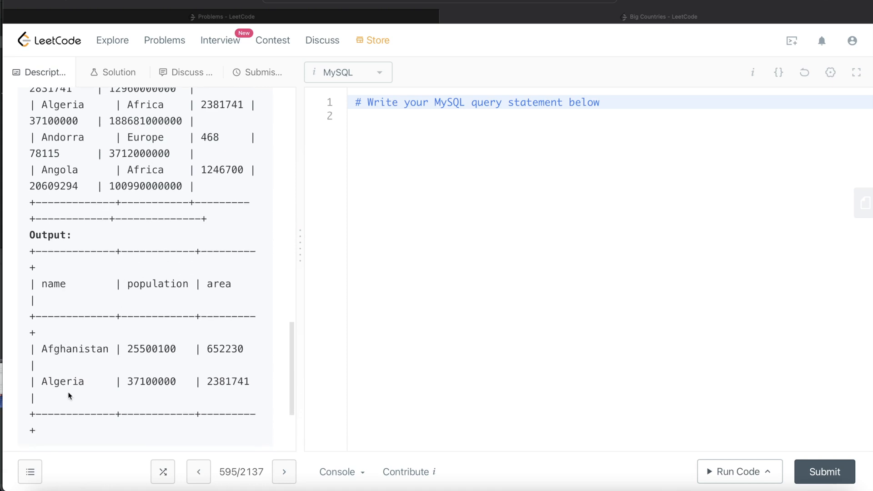
{"action": "scroll", "scroll_direction": "up", "scroll_amount": 3}
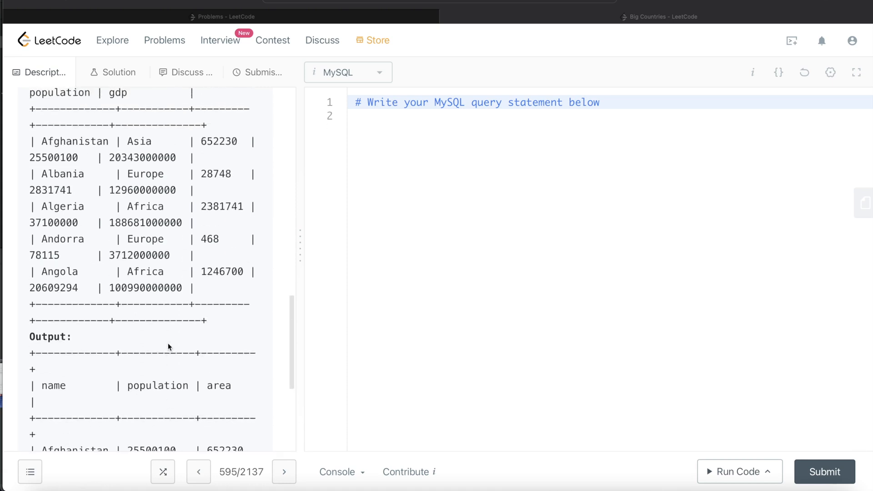
{"action": "scroll", "scroll_direction": "up", "scroll_amount": 3}
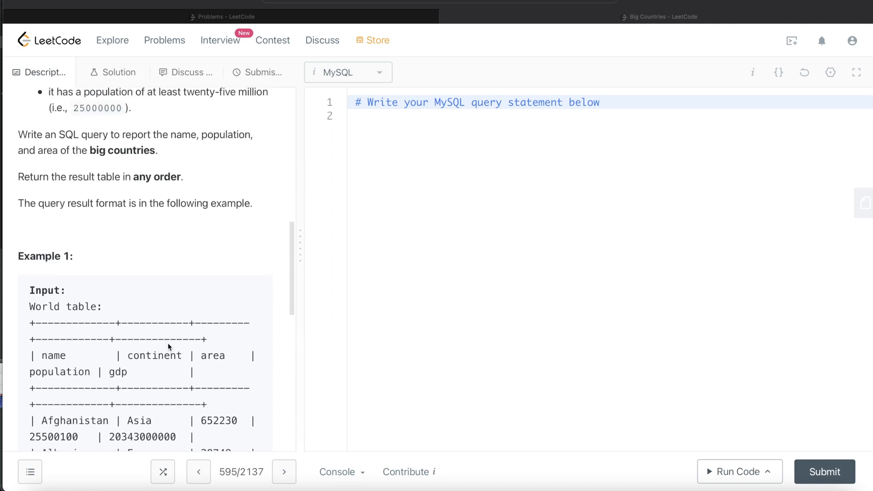
{"action": "scroll", "scroll_direction": "up", "scroll_amount": 3}
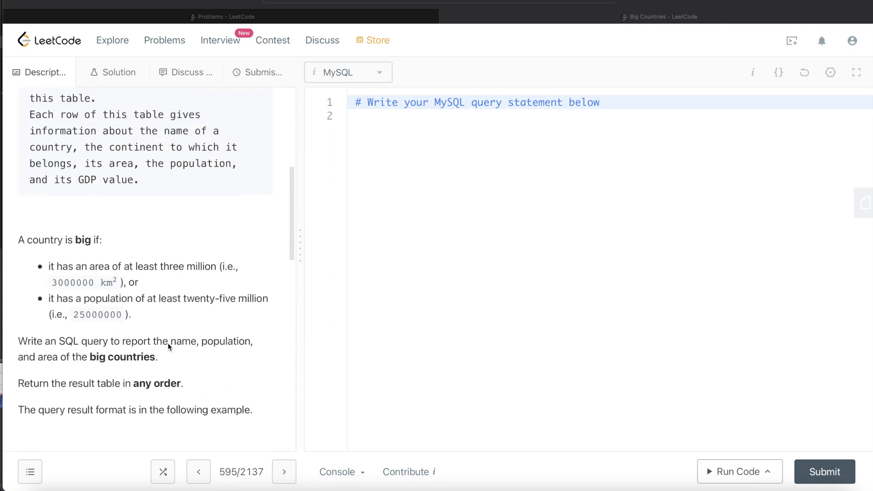
{"action": "scroll", "scroll_direction": "up", "scroll_amount": 3}
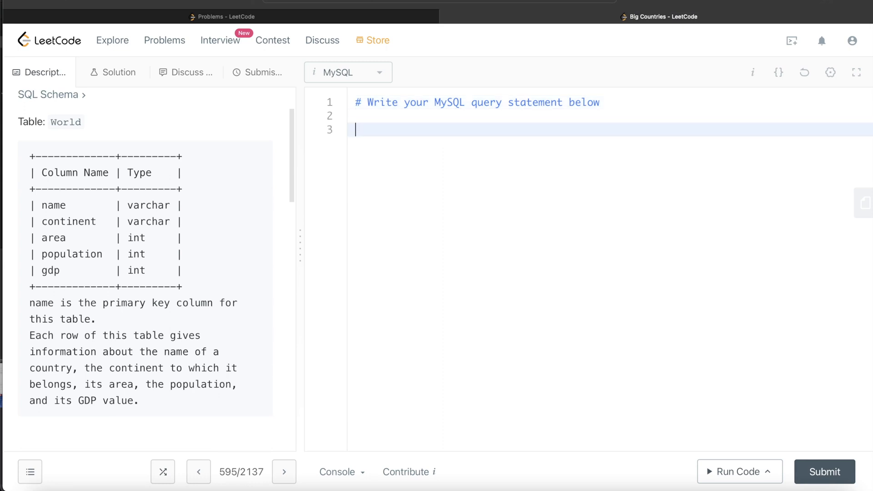
{"action": "type", "text": "FROM World"}
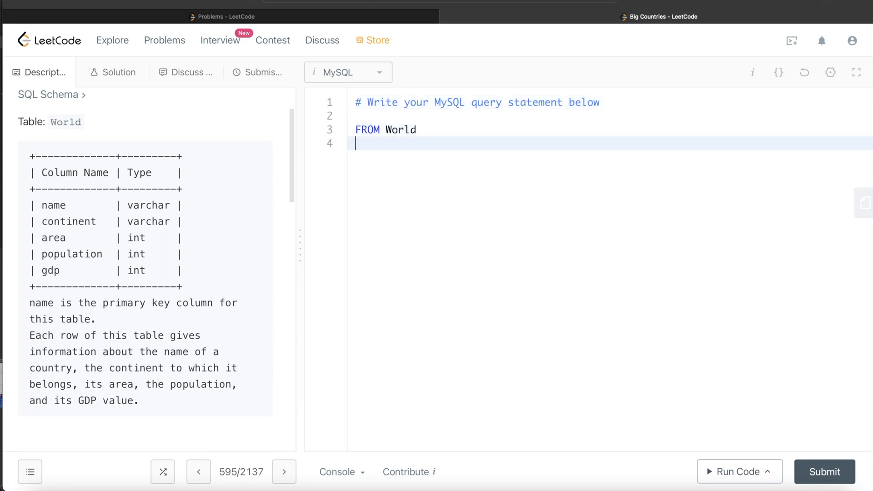
{"action": "mouse_move", "coordinate": [260, 256]}
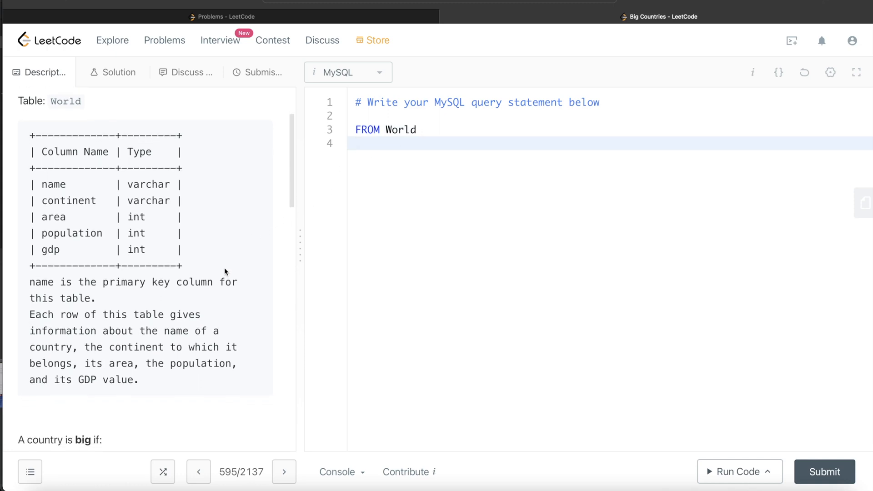
{"action": "type", "text": "WHERE"}
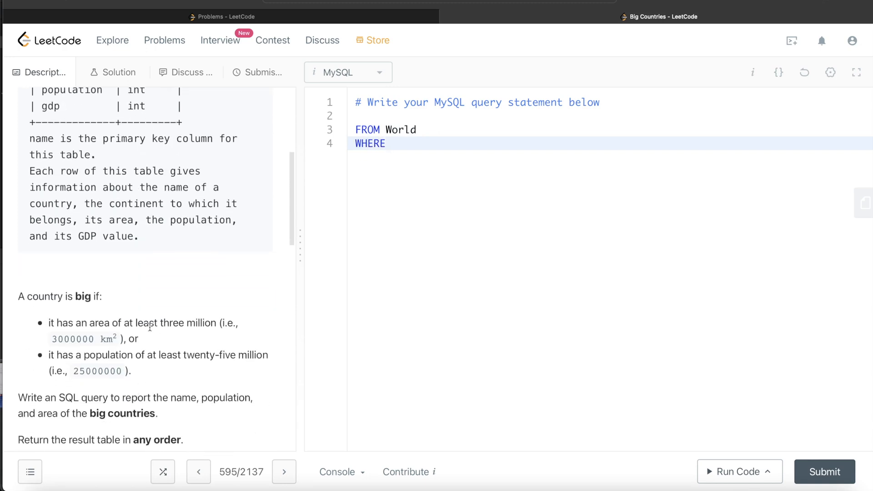
{"action": "type", "text": "are"}
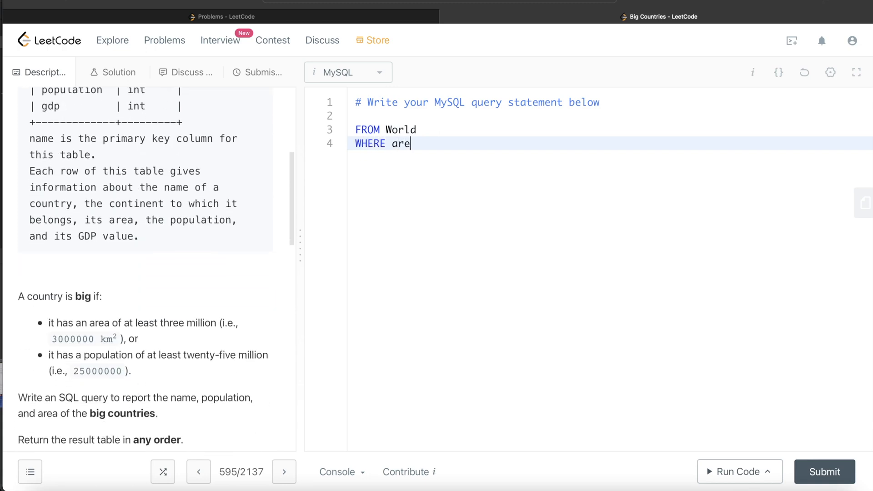
{"action": "type", "text": "a"}
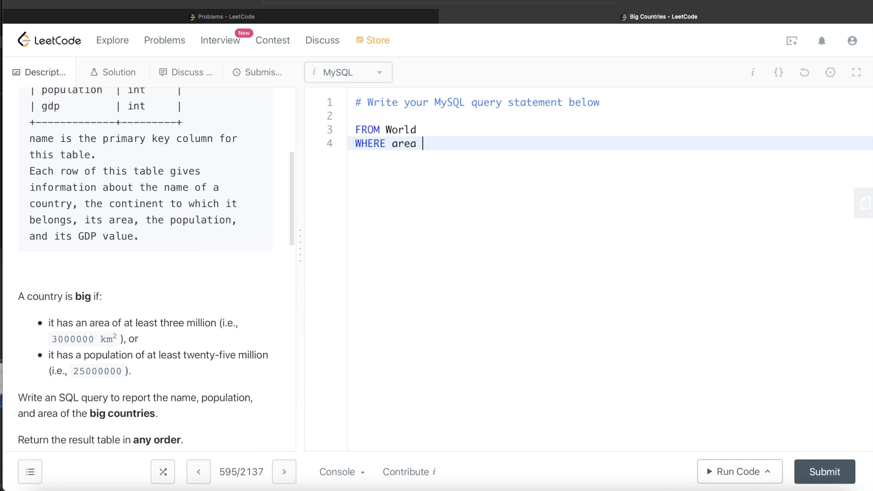
{"action": "type", "text": ">"}
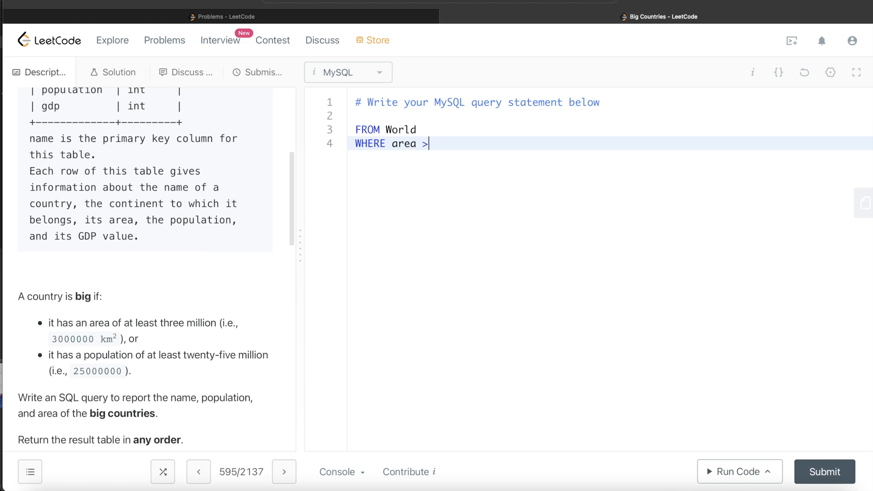
{"action": "type", "text": "="}
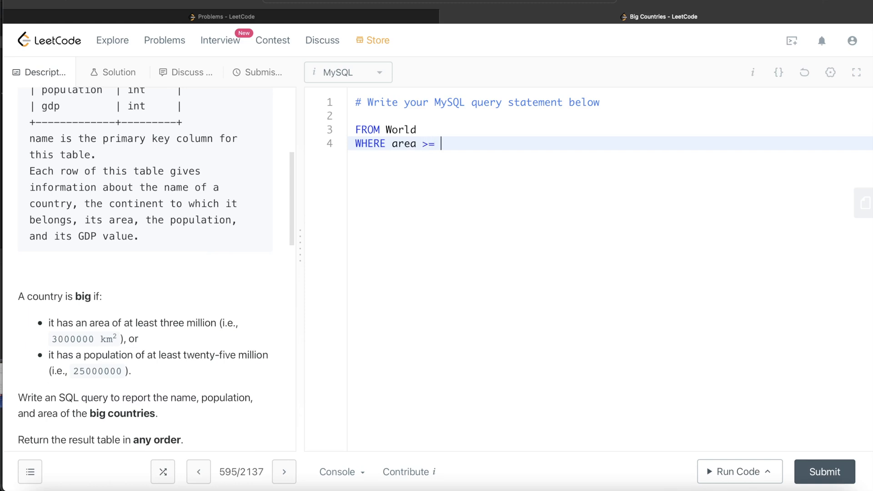
{"action": "double_click", "coordinate": [73, 338]}
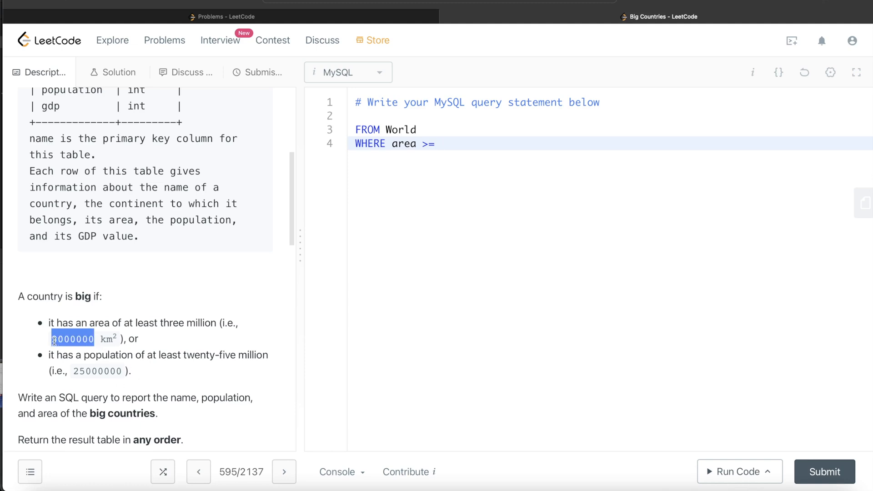
{"action": "type", "text": "3000000"}
{"action": "type", "text": "OR"}
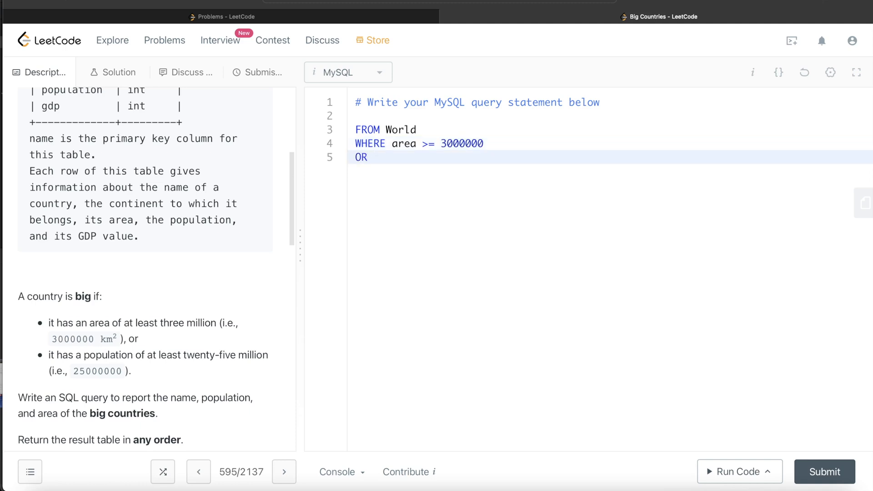
Step: Add the second condition 'OR population >= 25000000' on a new line
{"action": "type", "text": "popu"}
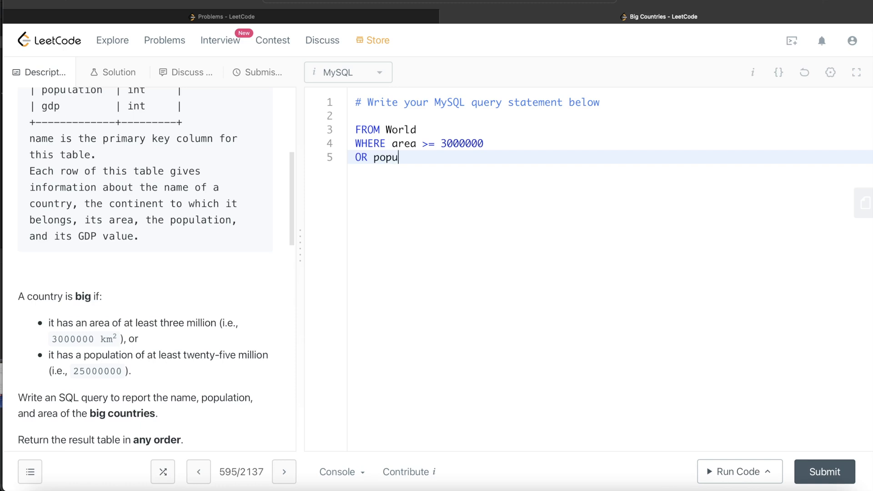
{"action": "type", "text": "lation"}
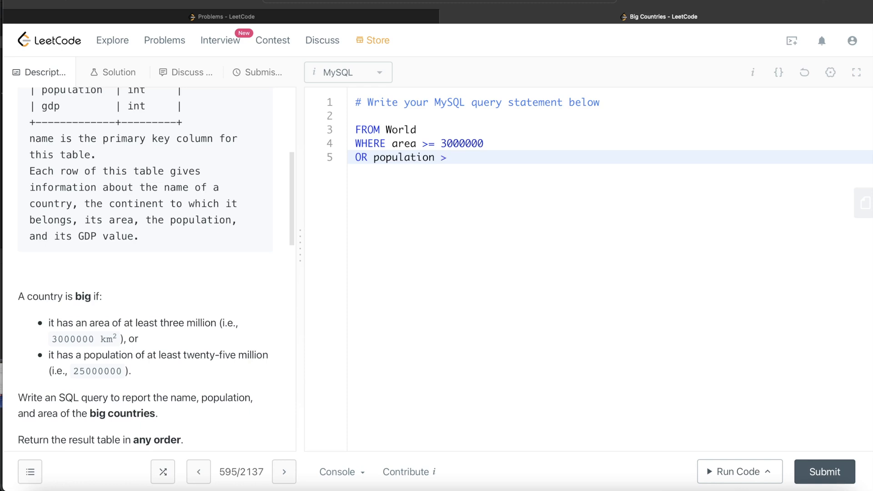
{"action": "type", "text": ">="}
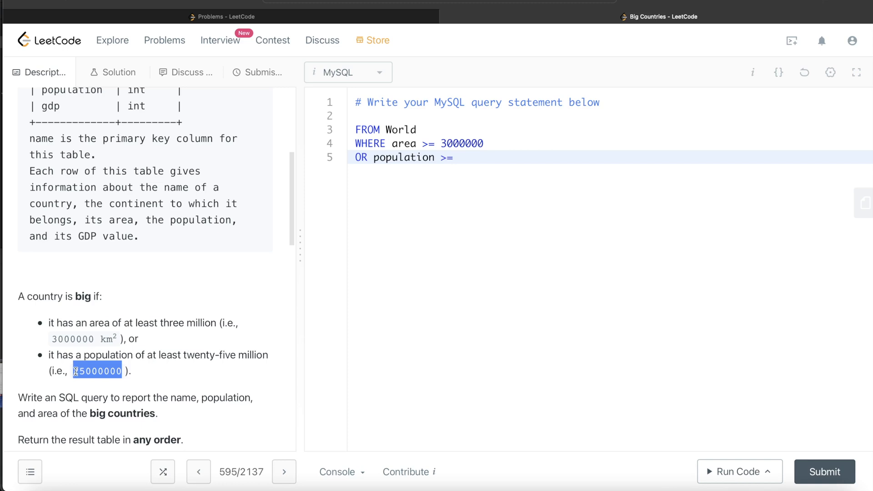
{"action": "left_click", "coordinate": [456, 157]}
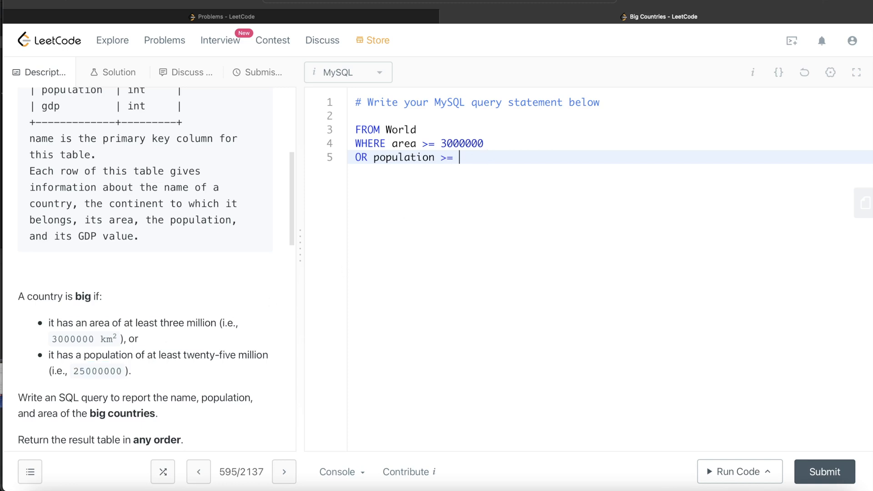
{"action": "type", "text": "25000000"}
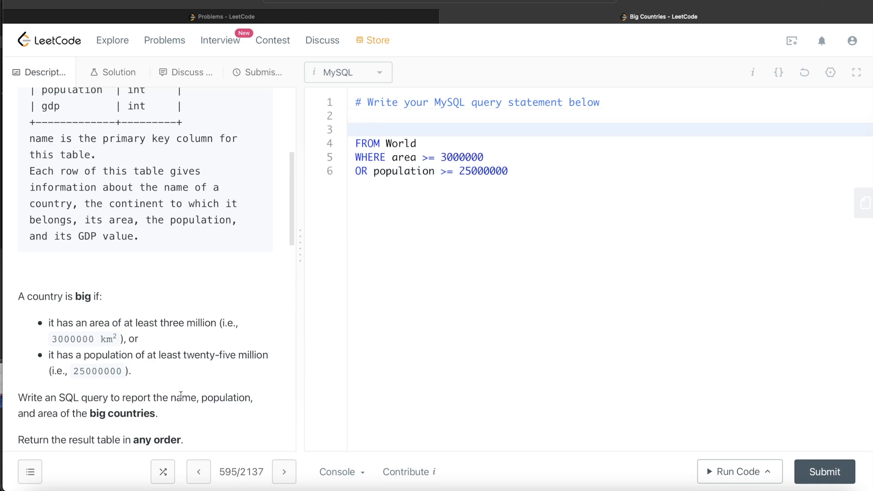
Step: Add 'SELECT name, population, area' on the empty line above FROM World
{"action": "type", "text": "S"}
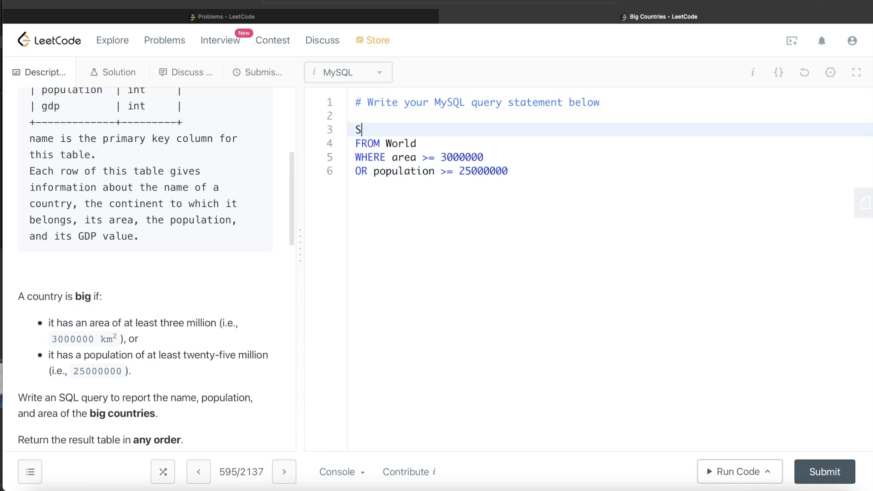
{"action": "type", "text": "ELECT n"}
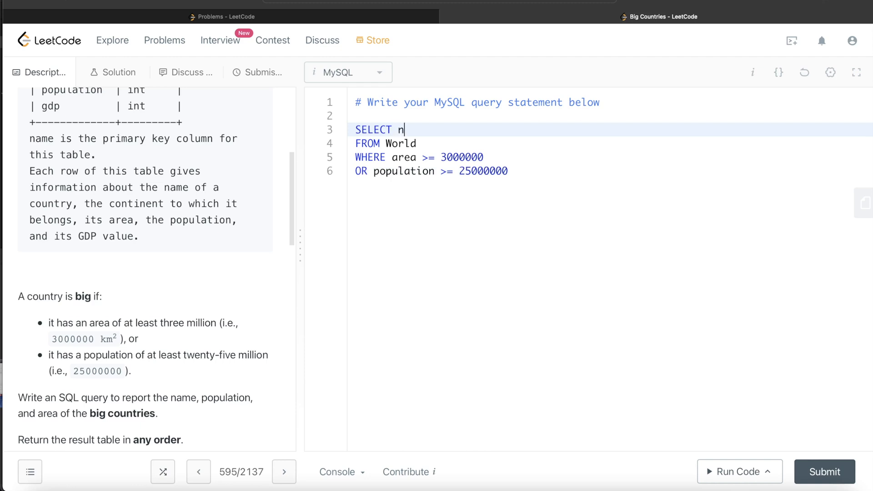
{"action": "type", "text": "ame, pop"}
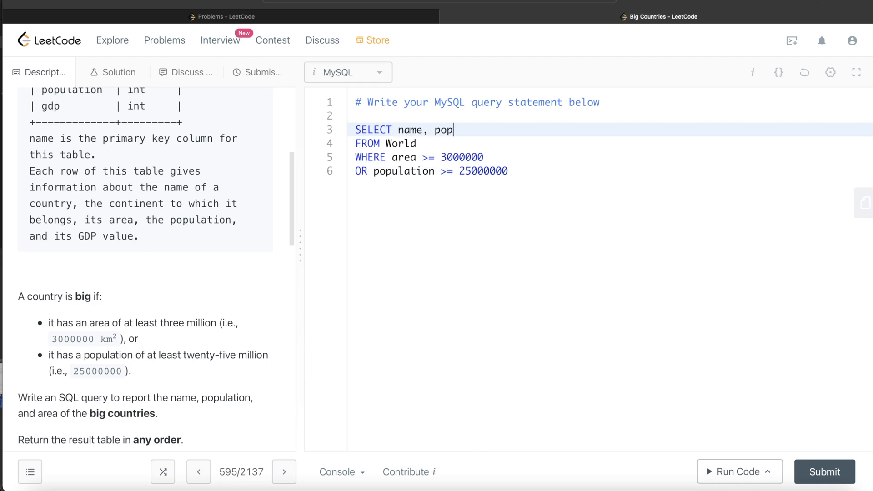
{"action": "type", "text": "ulation,"}
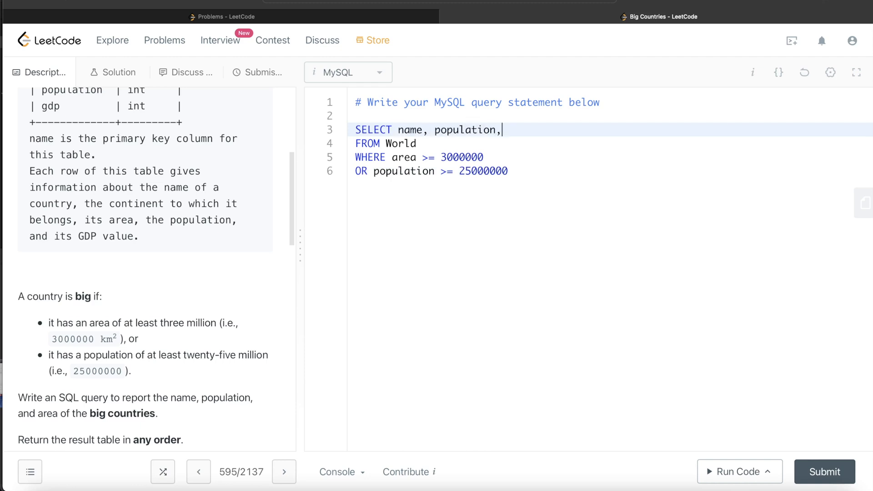
{"action": "type", "text": "area"}
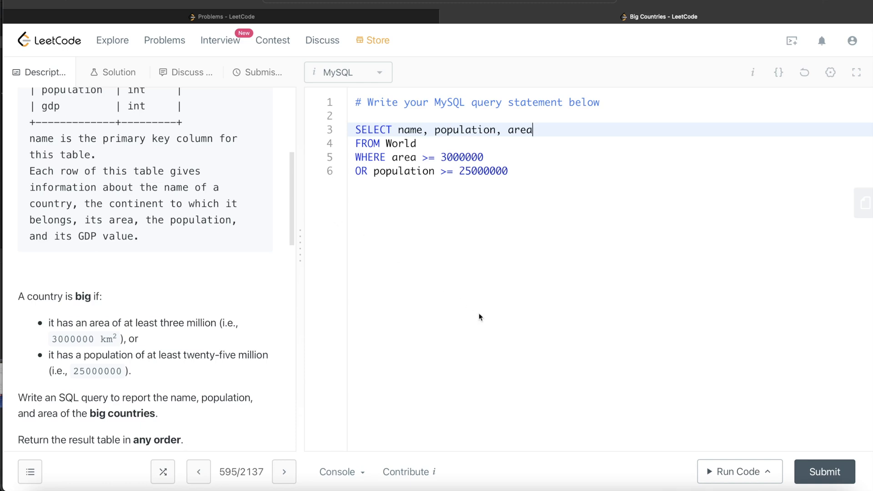
{"action": "scroll", "scroll_direction": "down", "scroll_amount": 3}
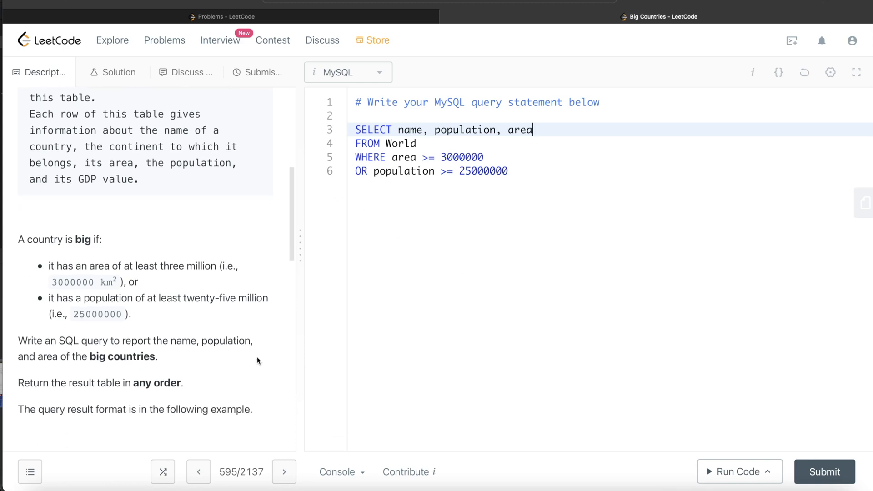
{"action": "mouse_move", "coordinate": [742, 458]}
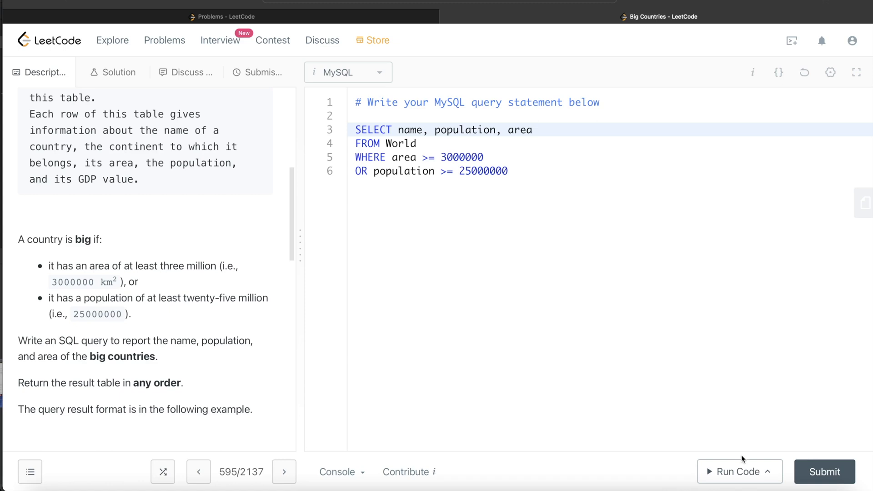
Step: Run the query on the example testcase and confirm the Afghanistan and Algeria rows match
{"action": "left_click", "coordinate": [735, 472]}
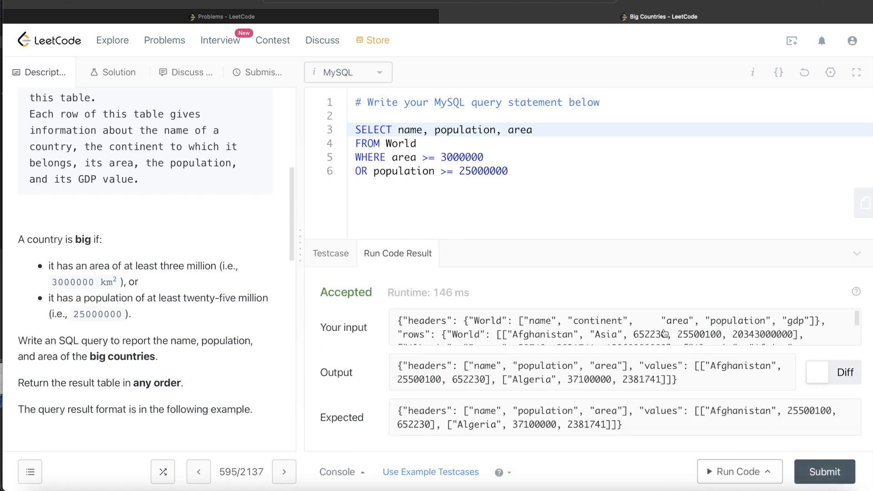
{"action": "mouse_move", "coordinate": [529, 351]}
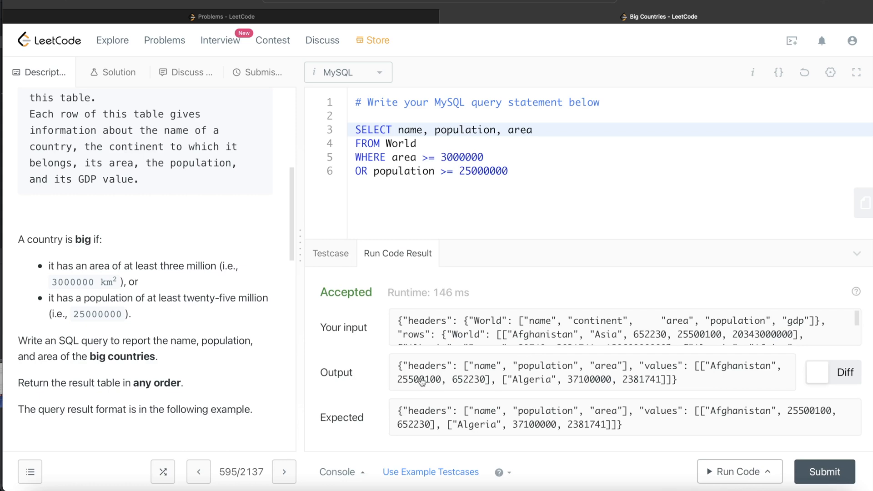
{"action": "mouse_move", "coordinate": [388, 385]}
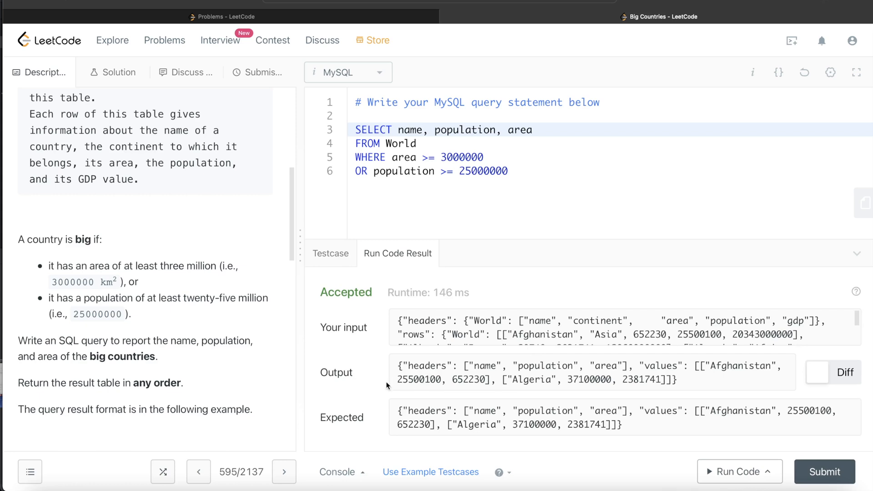
{"action": "mouse_move", "coordinate": [650, 420]}
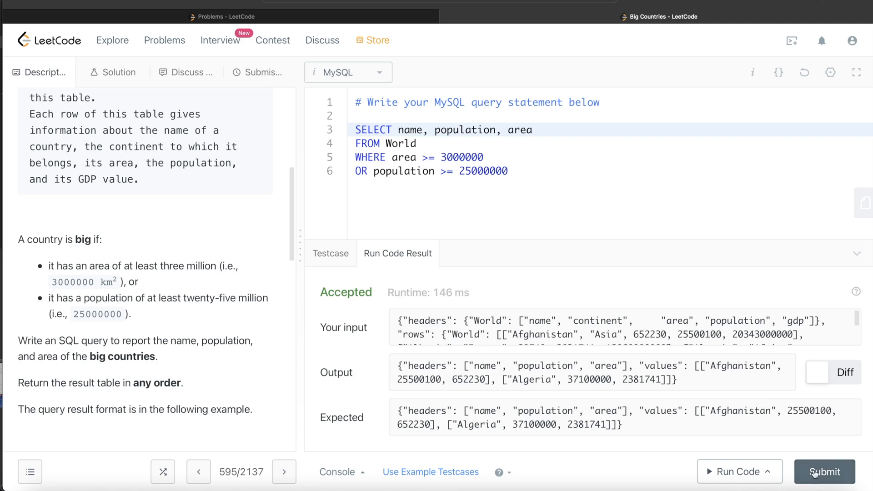
Step: Submit the solution, see it Accepted with Success, and return to the Description
{"action": "left_click", "coordinate": [824, 472]}
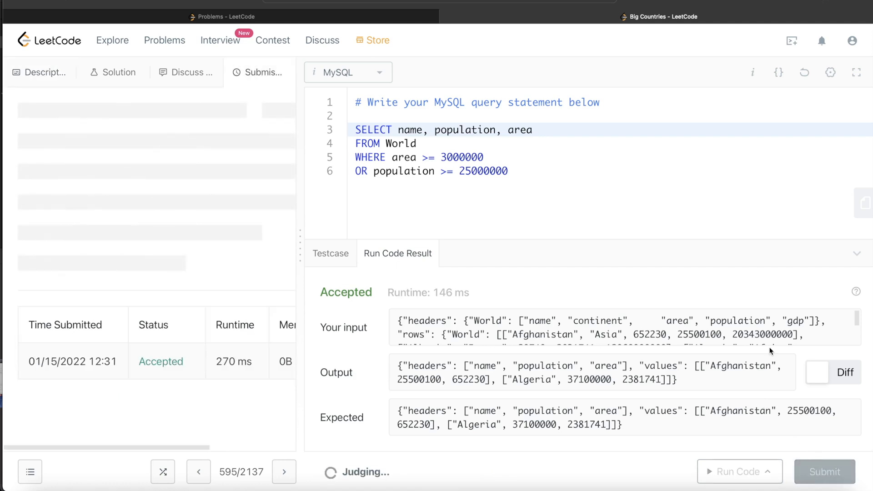
{"action": "left_click", "coordinate": [825, 472]}
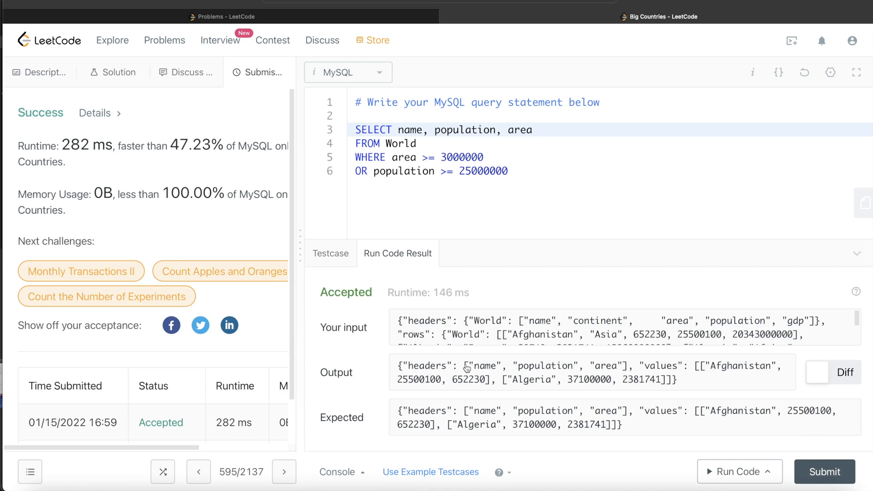
{"action": "mouse_move", "coordinate": [195, 421]}
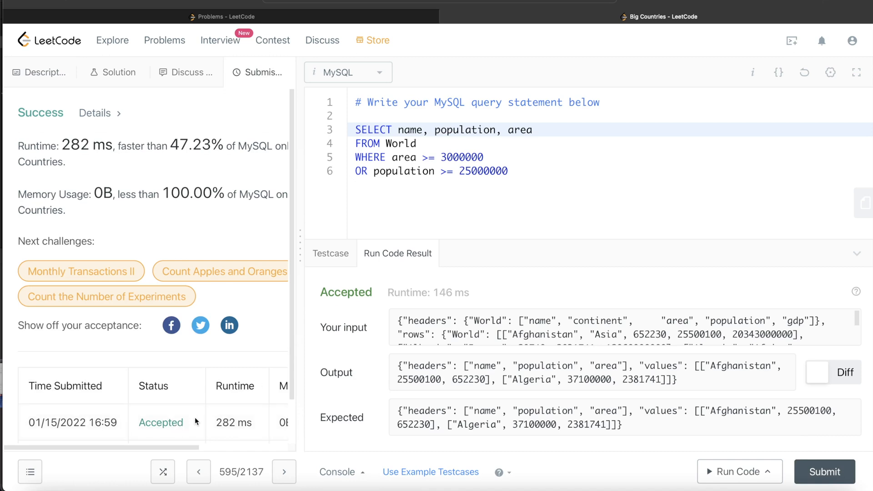
{"action": "mouse_move", "coordinate": [126, 161]}
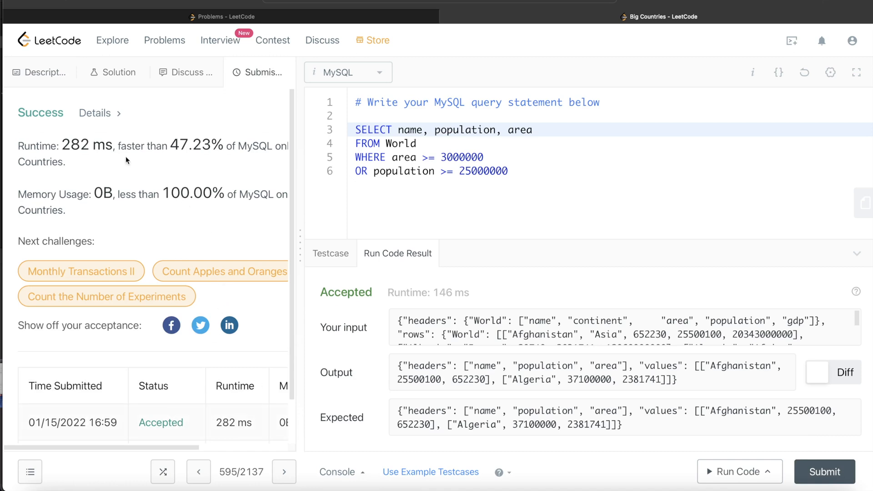
{"action": "left_click", "coordinate": [39, 73]}
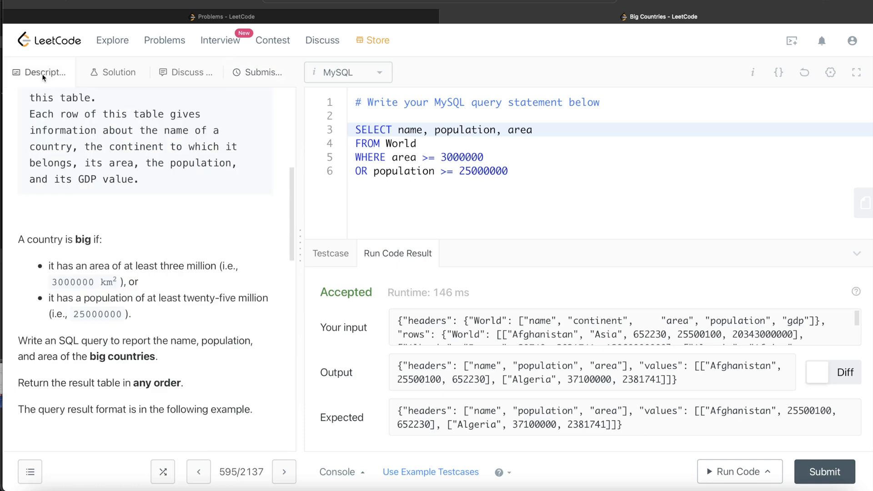
{"action": "mouse_move", "coordinate": [157, 160]}
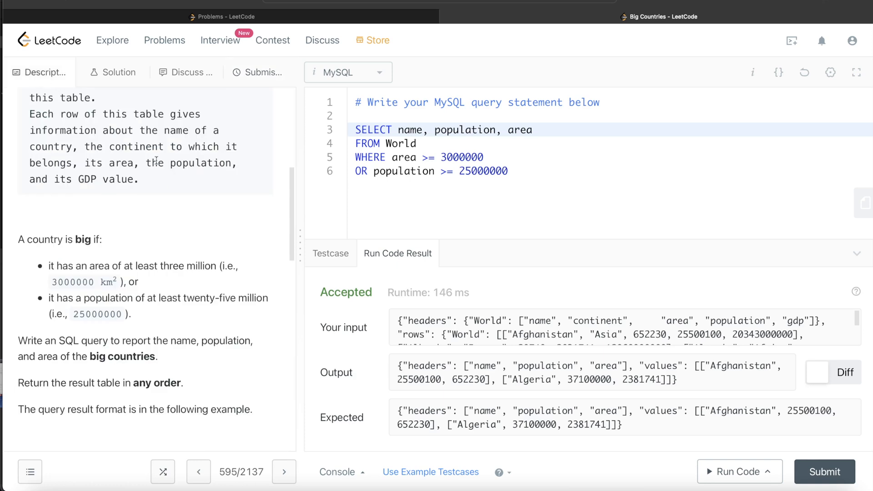